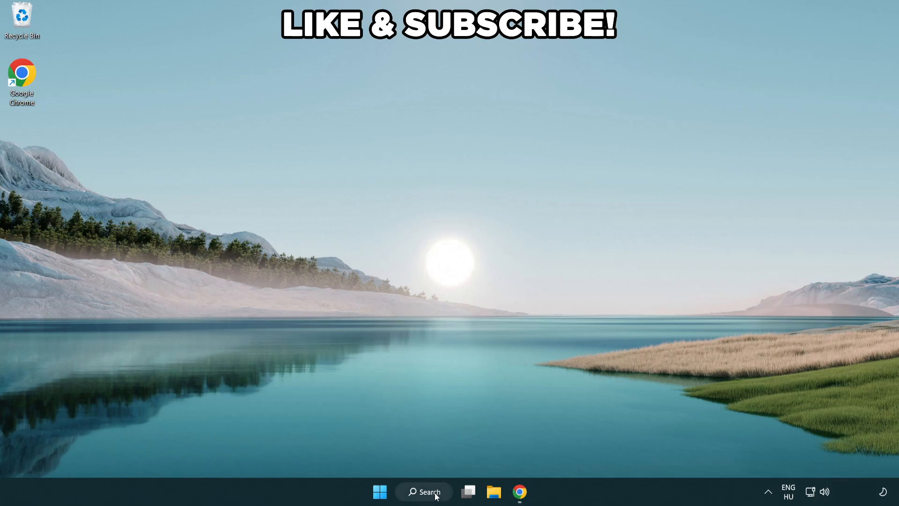
Search Windows for 'edit power plan' to reach the Power Options plan list.
{"action": "left_click", "coordinate": [424, 491]}
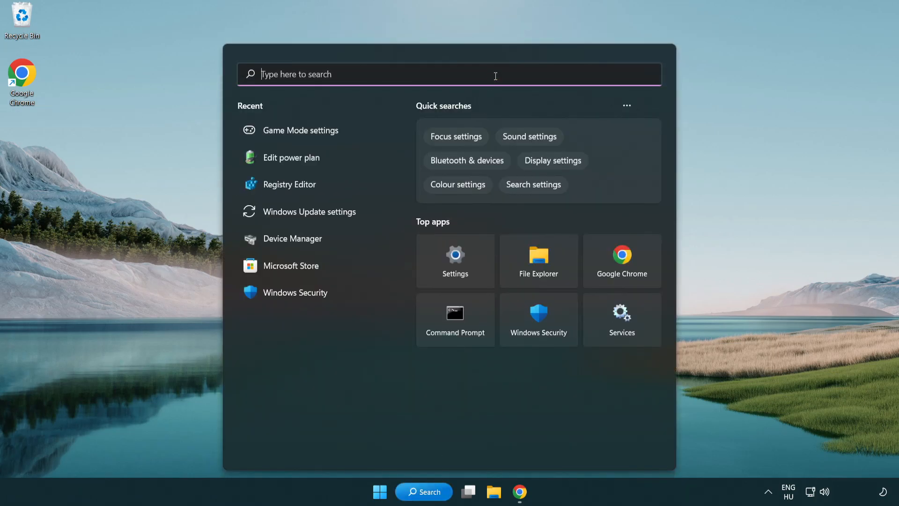
{"action": "type", "text": "edit power"}
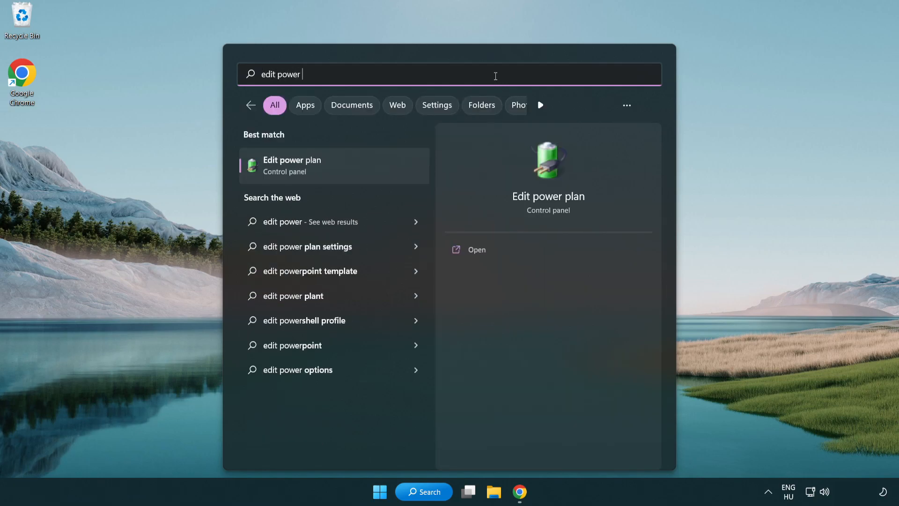
{"action": "type", "text": "plan"}
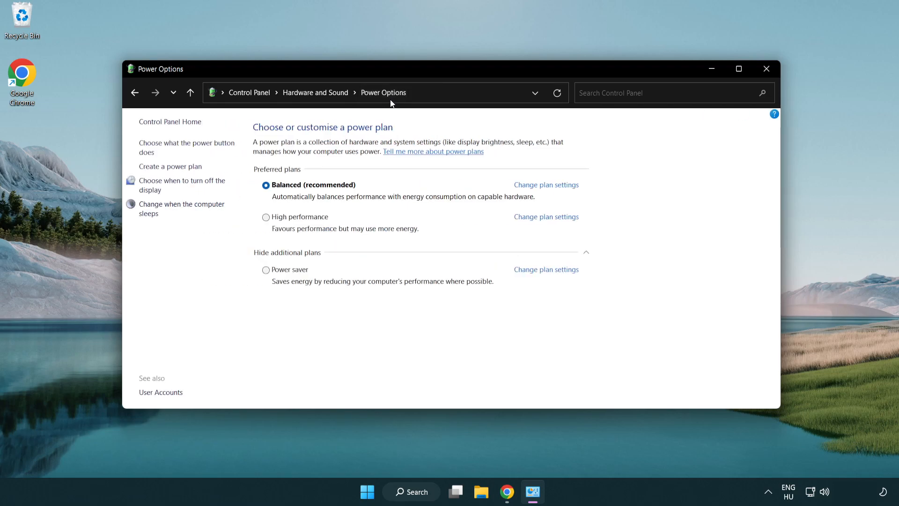
{"action": "mouse_move", "coordinate": [306, 221]}
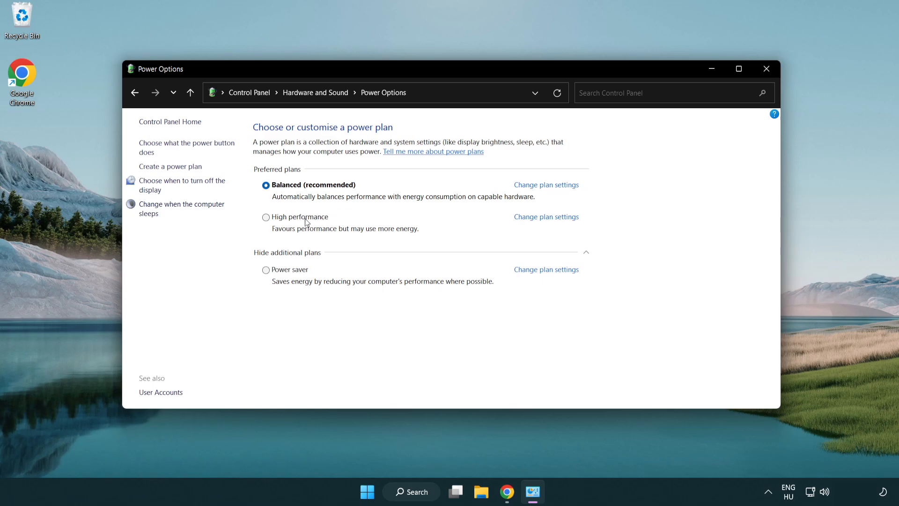
{"action": "mouse_move", "coordinate": [278, 221]}
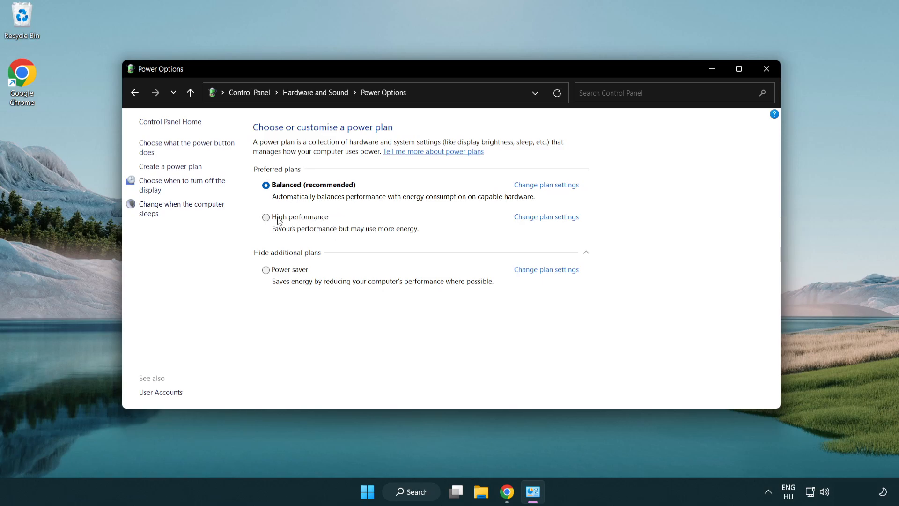
Activate the High performance power plan, then close Power Options.
{"action": "left_click", "coordinate": [265, 217]}
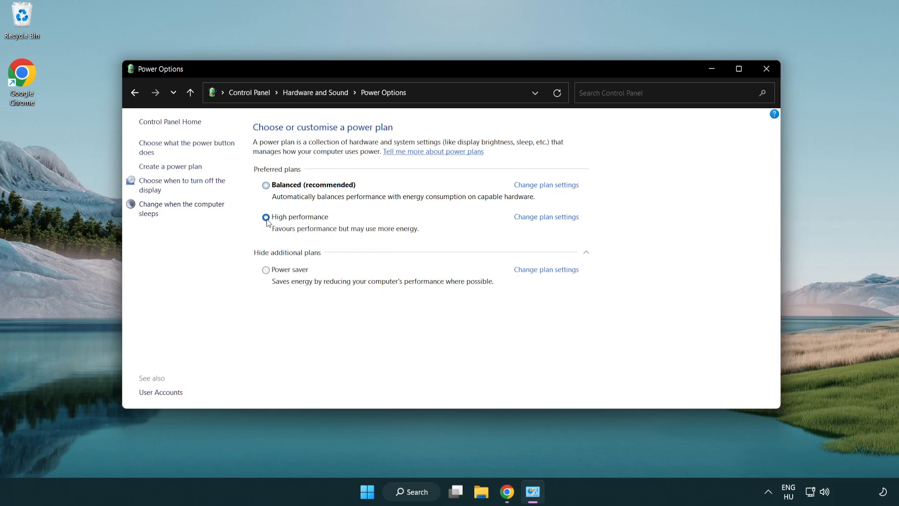
{"action": "left_click", "coordinate": [266, 217]}
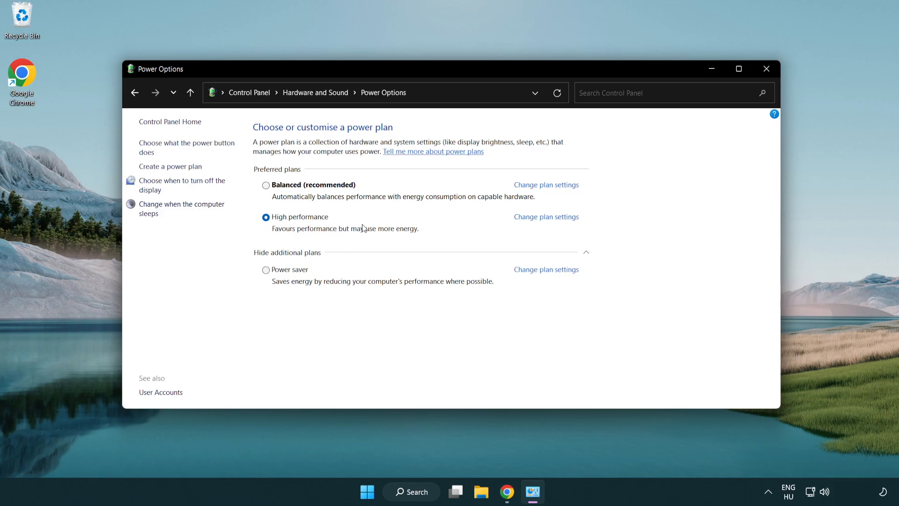
{"action": "mouse_move", "coordinate": [766, 69]}
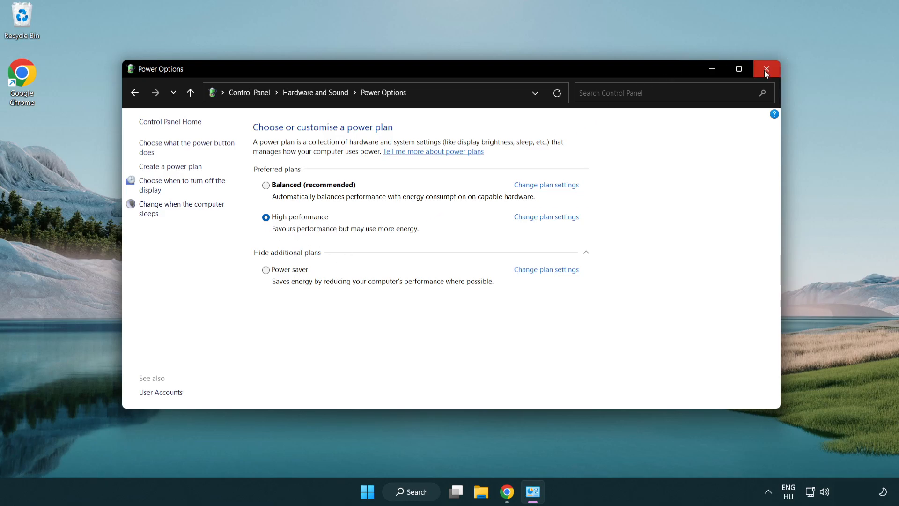
{"action": "left_click", "coordinate": [765, 69]}
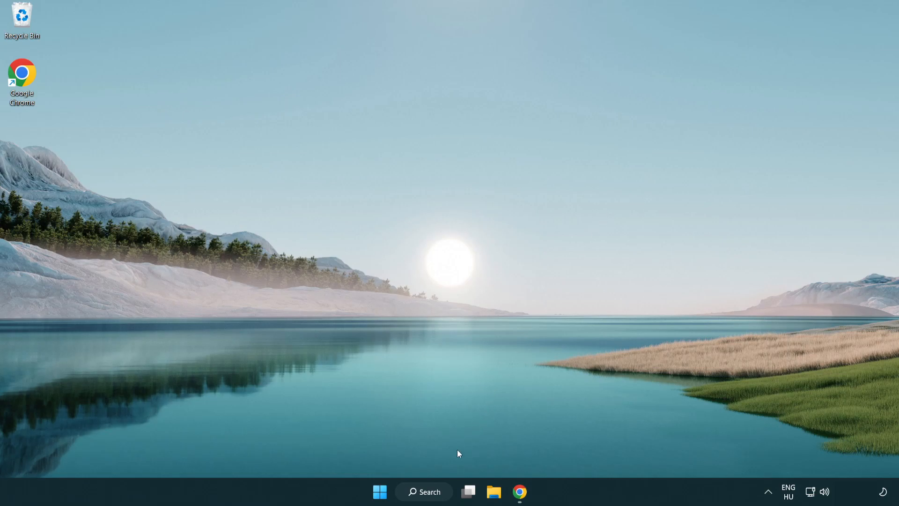
Launch Device Manager through a 'device manager' taskbar search.
{"action": "left_click", "coordinate": [423, 491]}
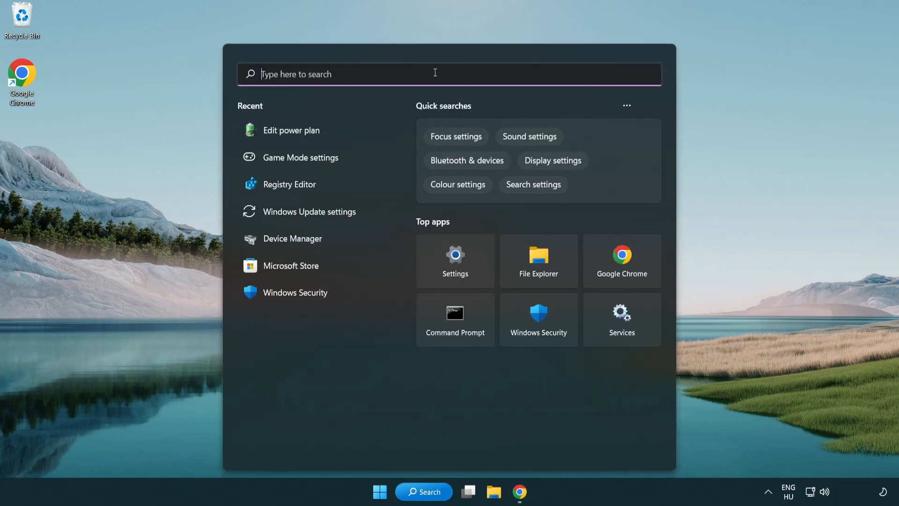
{"action": "type", "text": "device manager"}
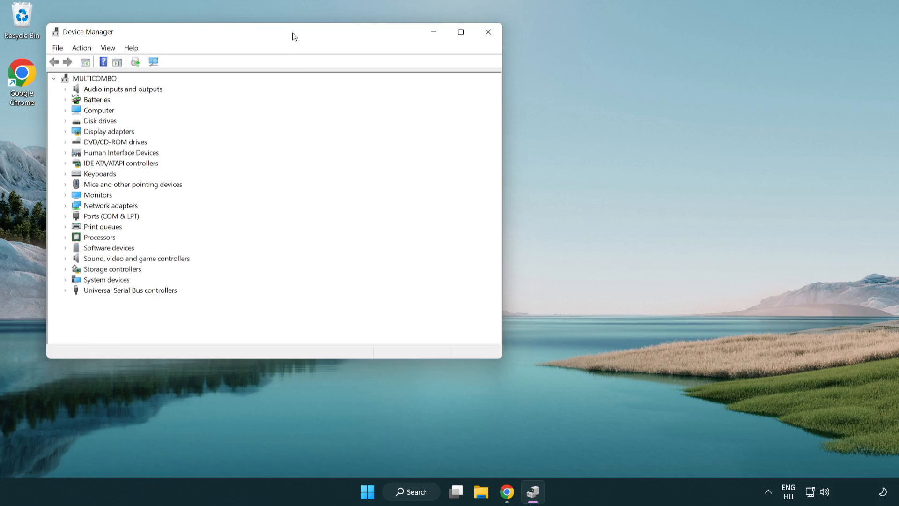
Expand Display adapters and start Update driver for the VMware SVGA 3D adapter.
{"action": "left_click_drag", "start_coordinate": [292, 36], "coordinate": [432, 85]}
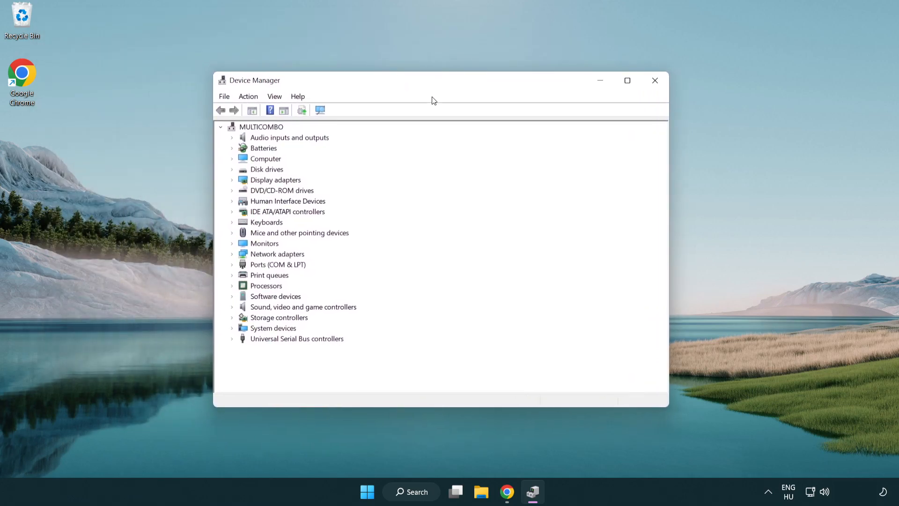
{"action": "left_click", "coordinate": [275, 179]}
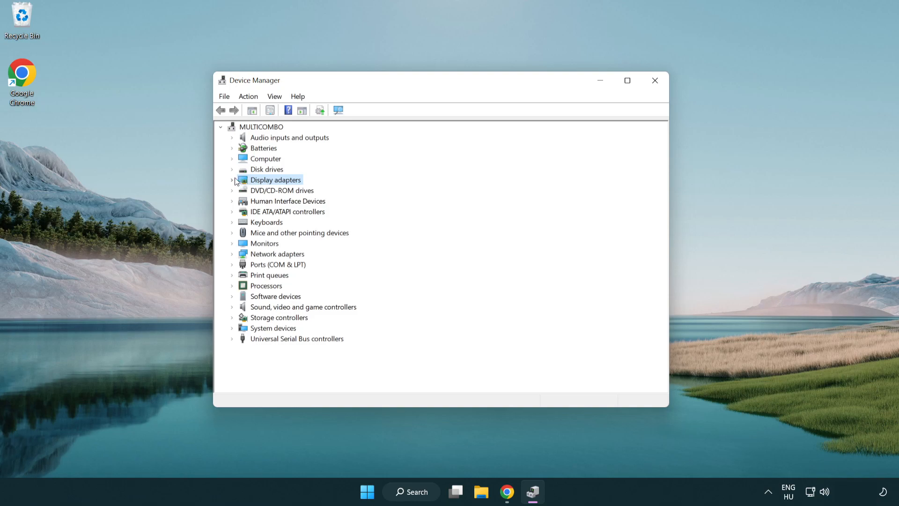
{"action": "left_click", "coordinate": [233, 180]}
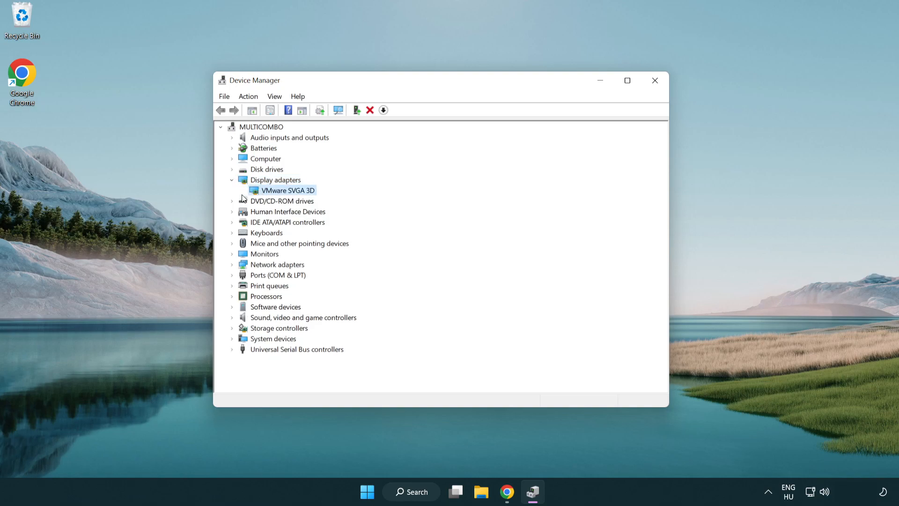
{"action": "mouse_move", "coordinate": [283, 194]}
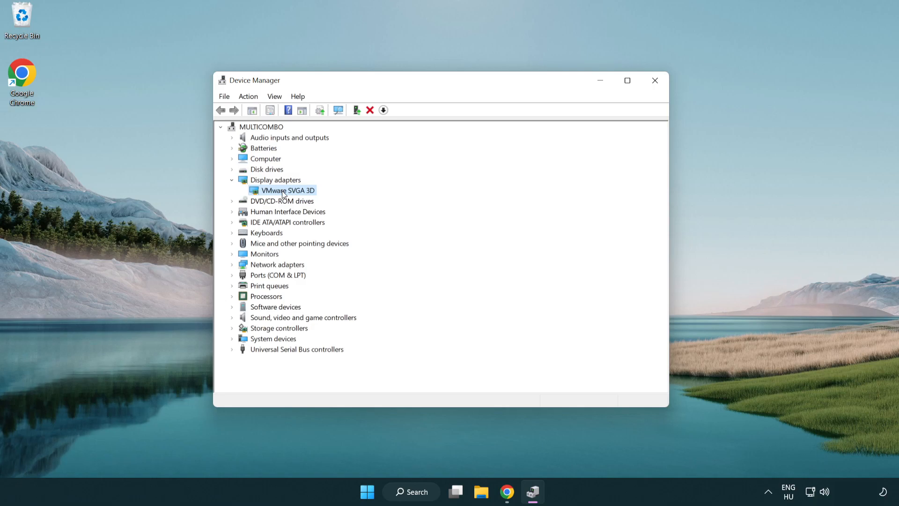
{"action": "right_click", "coordinate": [285, 190]}
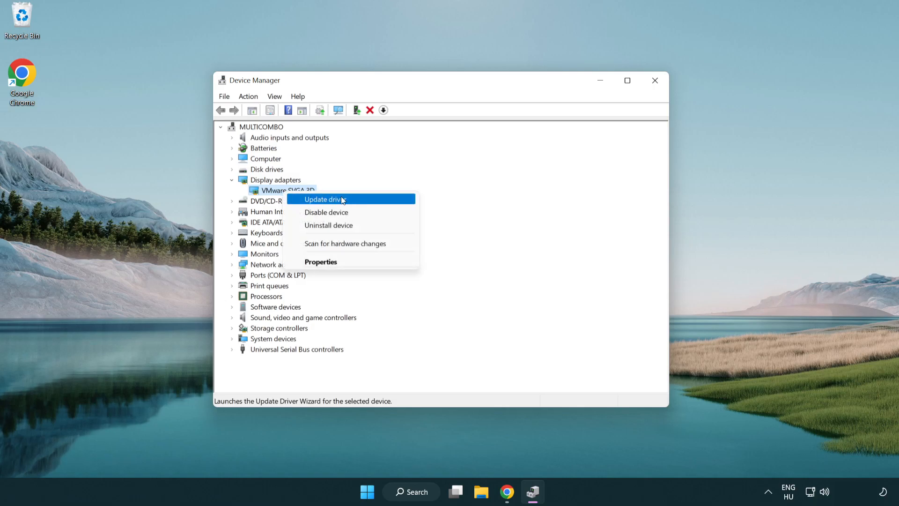
{"action": "left_click", "coordinate": [343, 199]}
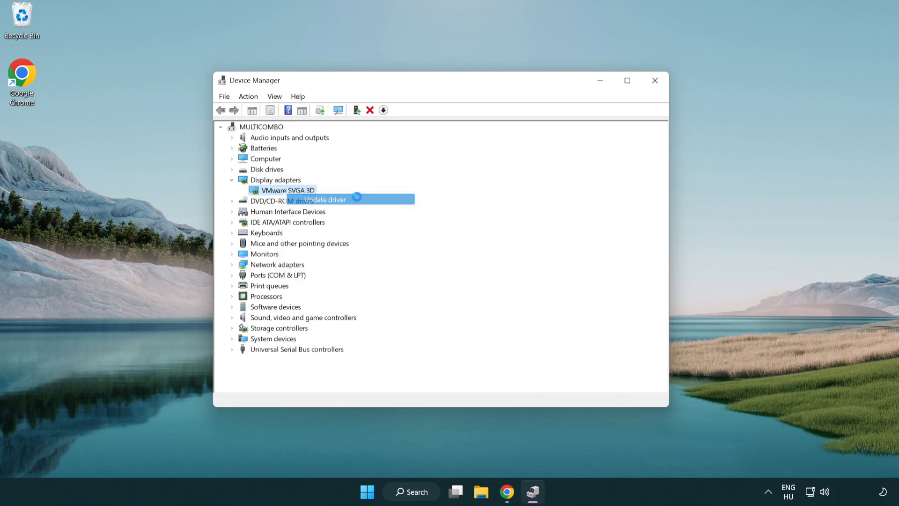
{"action": "left_click", "coordinate": [325, 199]}
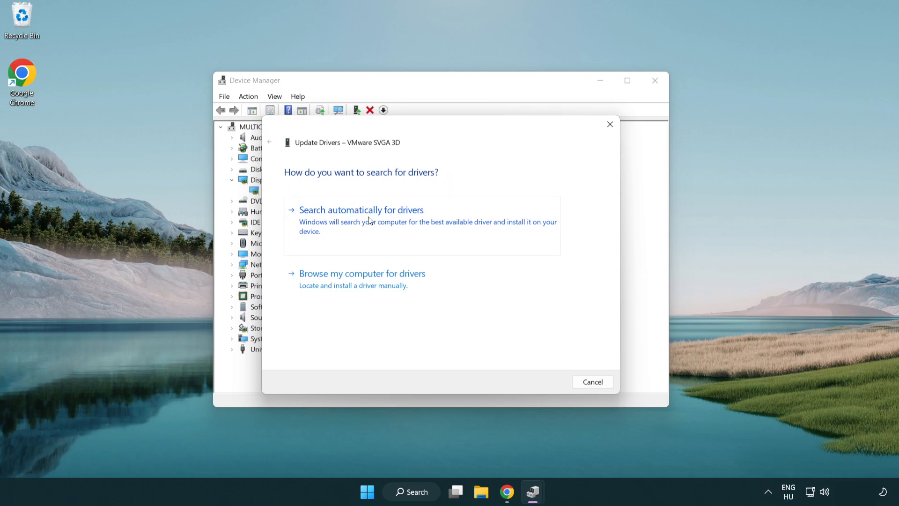
Auto-search VMware SVGA 3D drivers, dismiss the 'best driver installed' result, close Device Manager.
{"action": "left_click", "coordinate": [361, 209]}
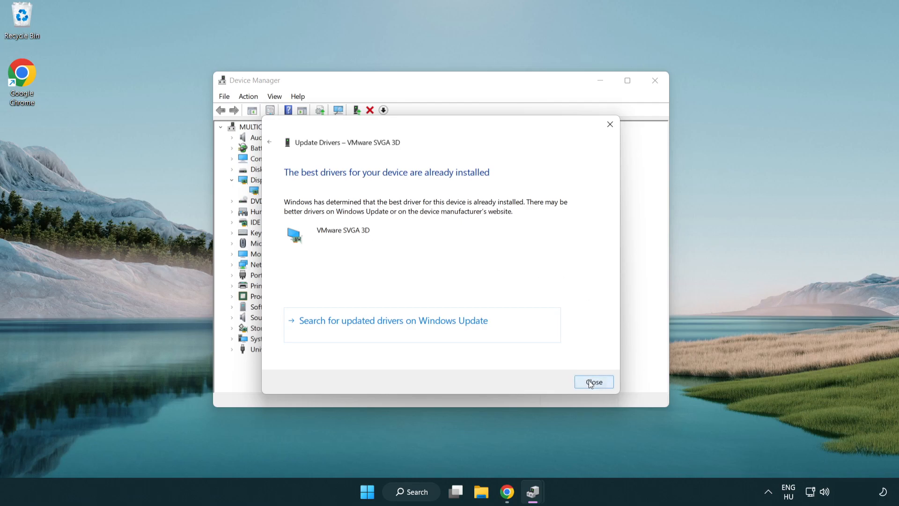
{"action": "left_click", "coordinate": [594, 381]}
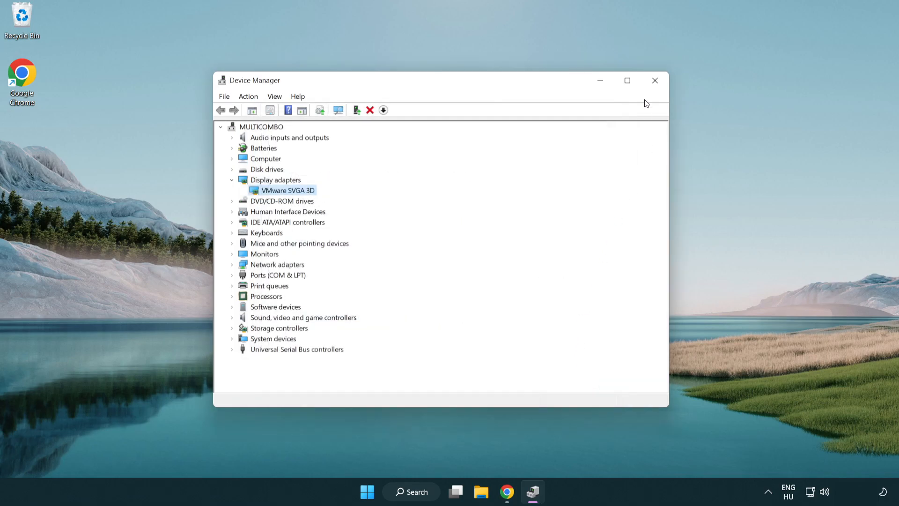
{"action": "mouse_move", "coordinate": [655, 82]}
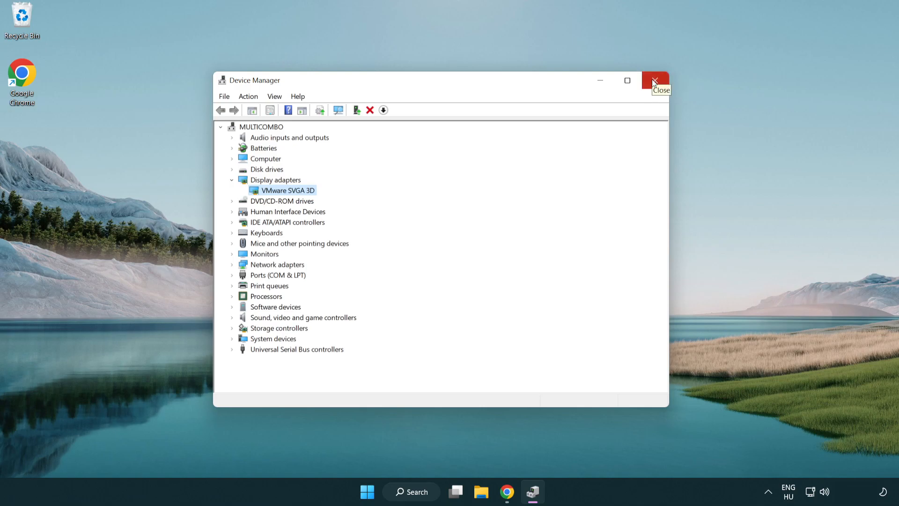
{"action": "left_click", "coordinate": [655, 81]}
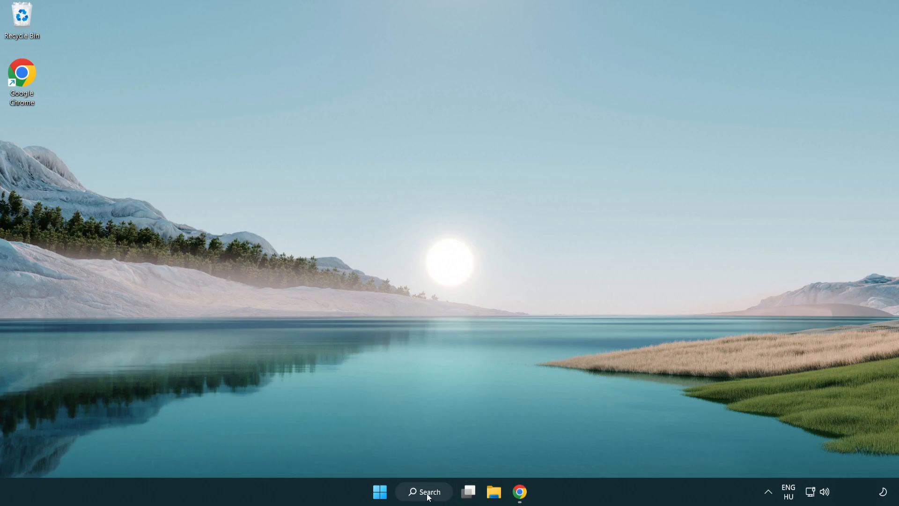
Search 'game Mode settings' and open the Game Mode Settings page.
{"action": "left_click", "coordinate": [424, 491]}
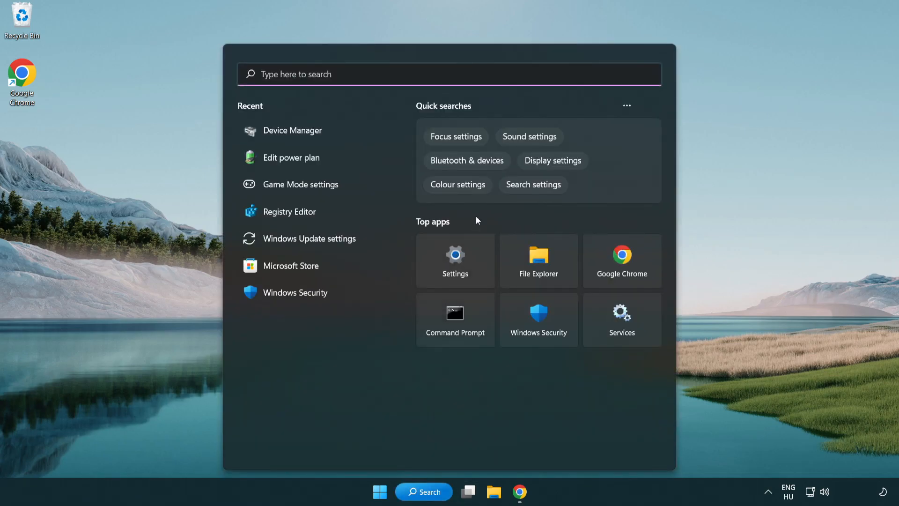
{"action": "type", "text": "game Mode settings"}
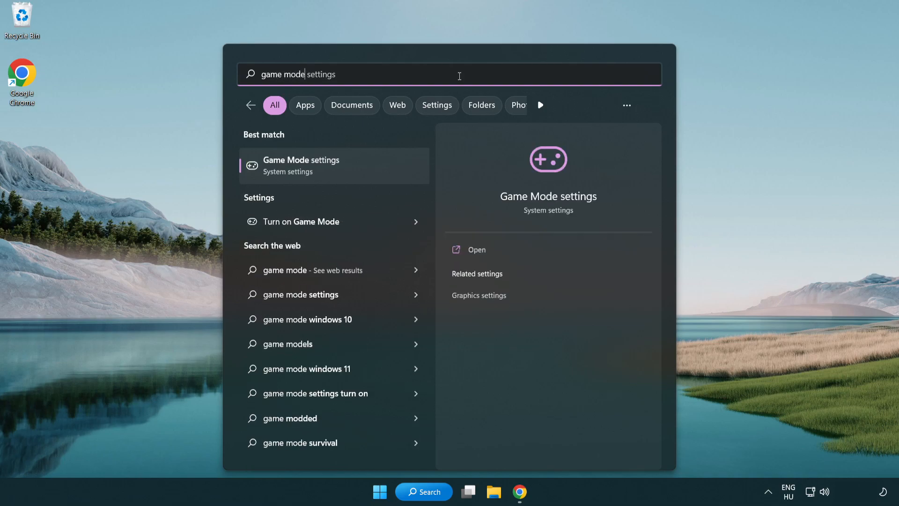
{"action": "mouse_move", "coordinate": [343, 176]}
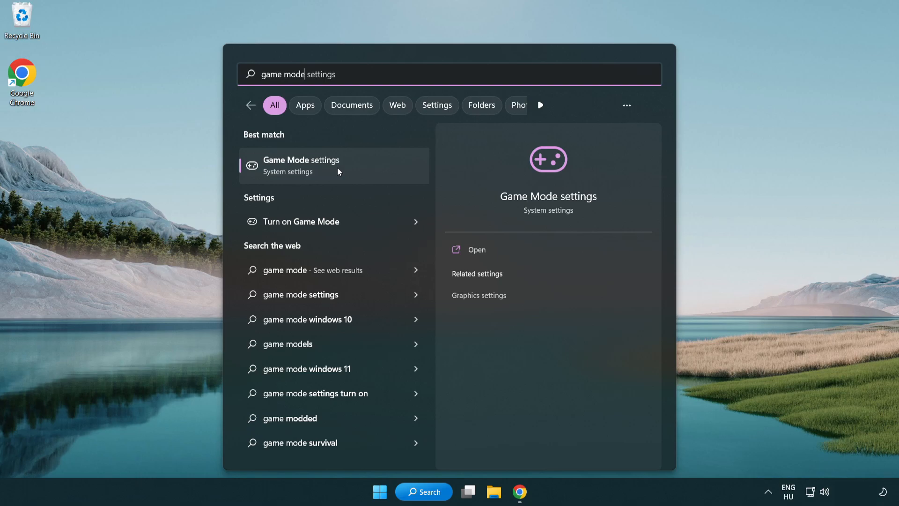
{"action": "left_click", "coordinate": [301, 166]}
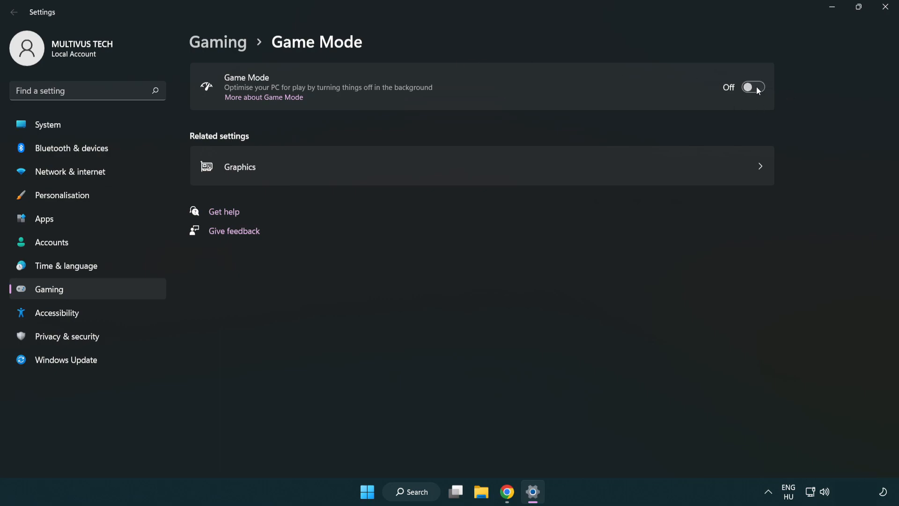
Flip the Game Mode toggle to On.
{"action": "left_click", "coordinate": [753, 87]}
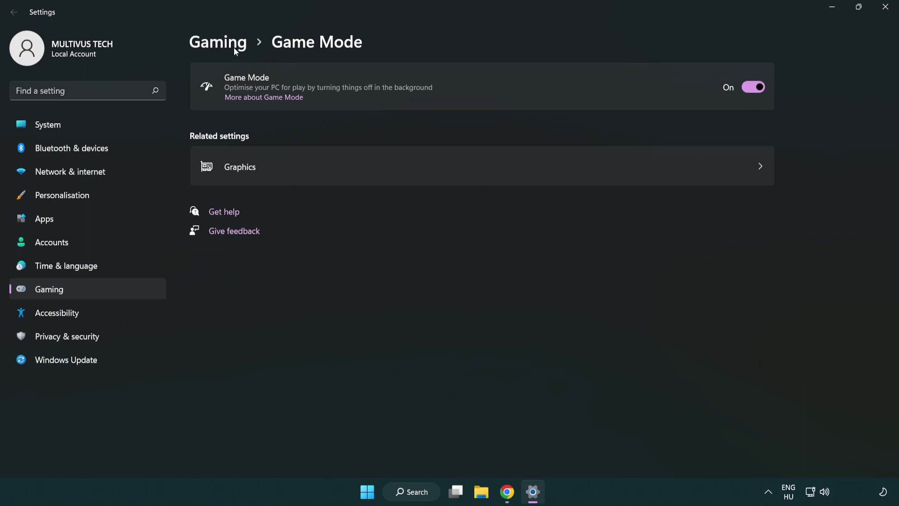
Turn off opening Xbox Game Bar with the controller button, then close Settings.
{"action": "left_click", "coordinate": [218, 41]}
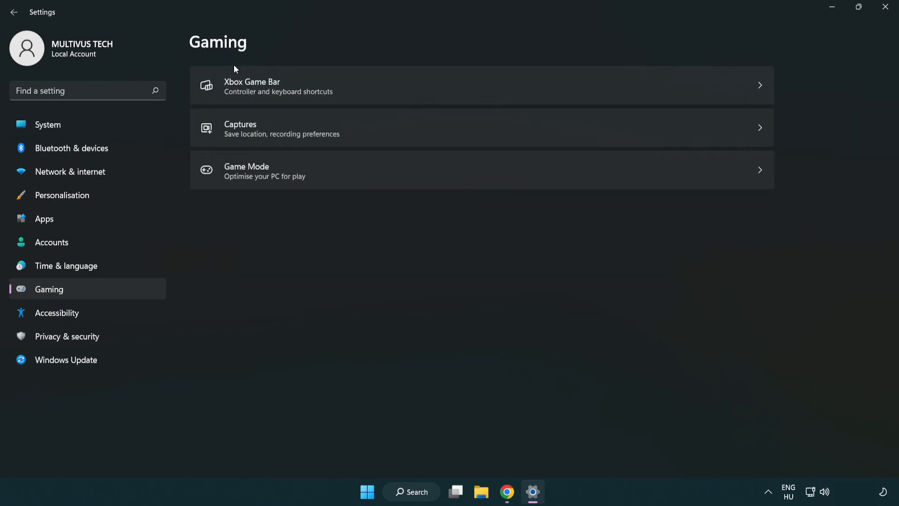
{"action": "mouse_move", "coordinate": [399, 87]}
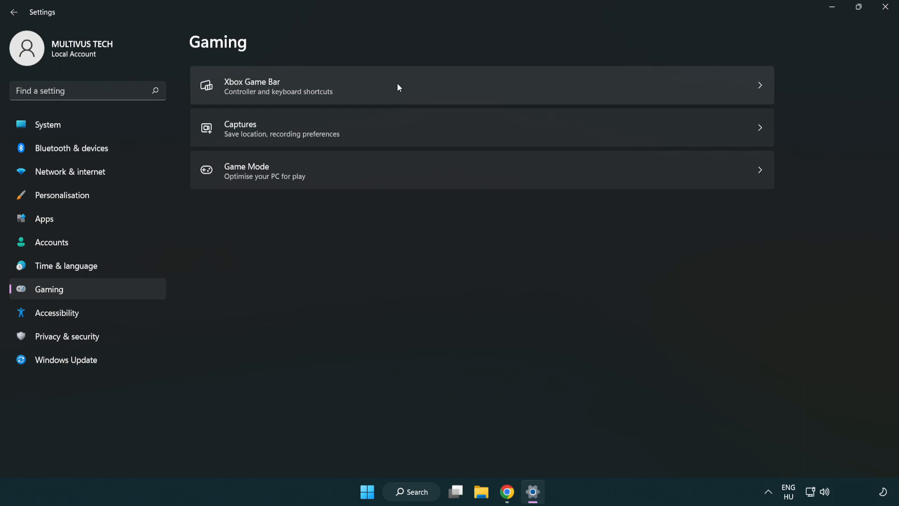
{"action": "left_click", "coordinate": [278, 86]}
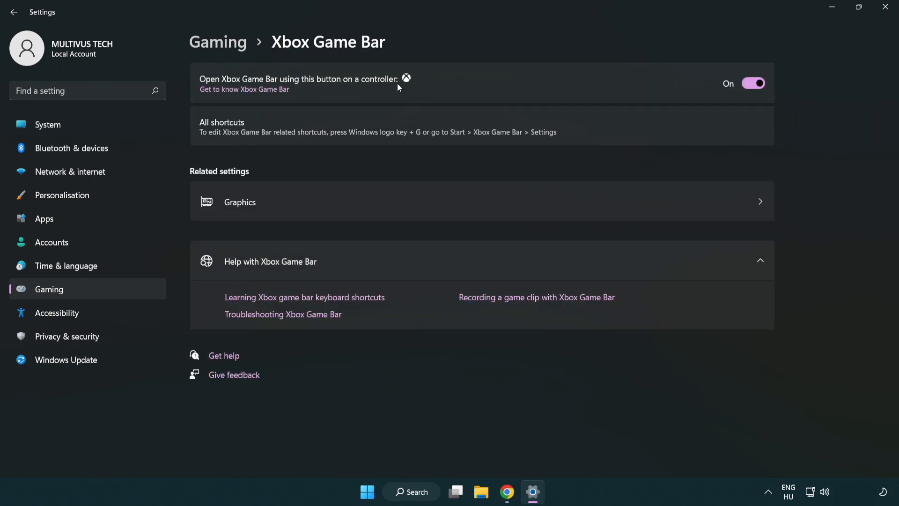
{"action": "mouse_move", "coordinate": [325, 87]}
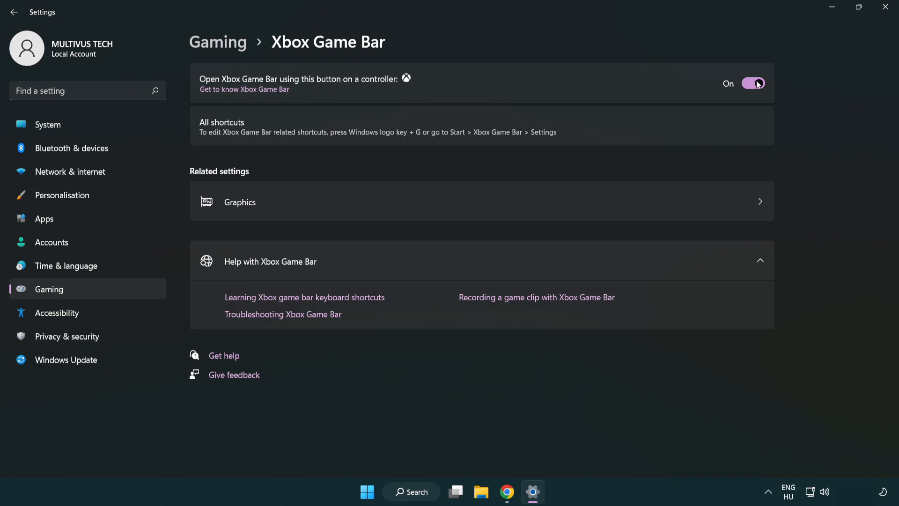
{"action": "left_click", "coordinate": [753, 83]}
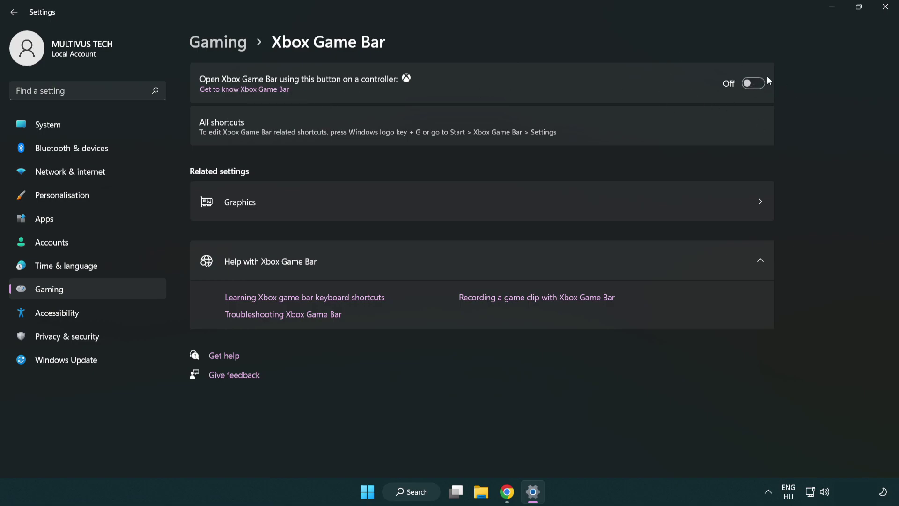
{"action": "mouse_move", "coordinate": [874, 22]}
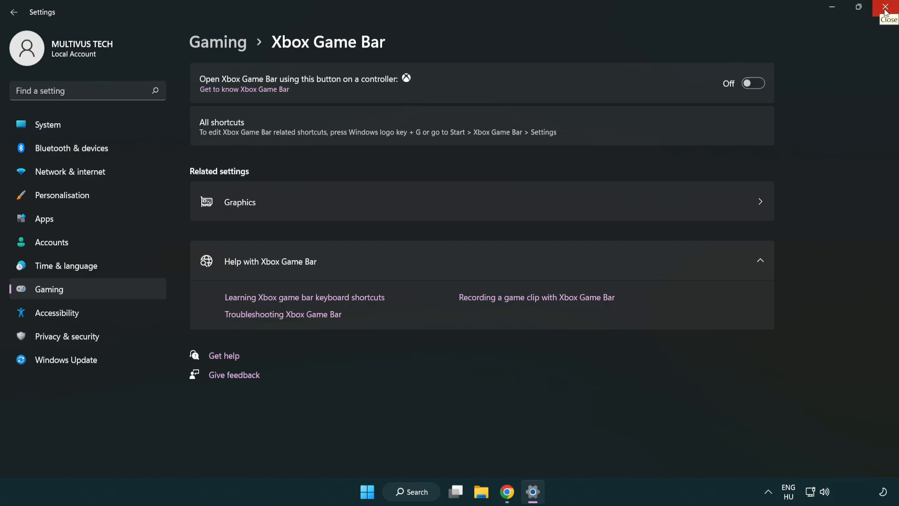
{"action": "left_click", "coordinate": [882, 8]}
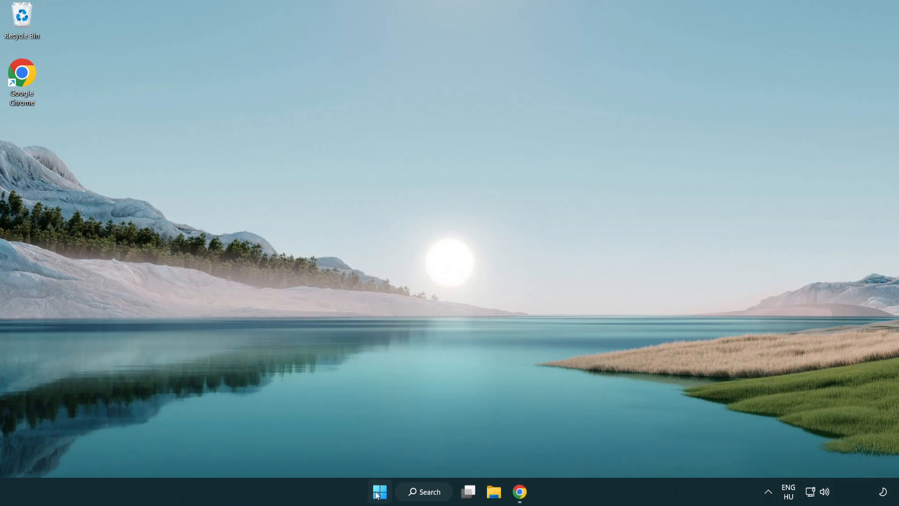
Launch Task Manager from the Start button's right-click menu.
{"action": "right_click", "coordinate": [377, 491]}
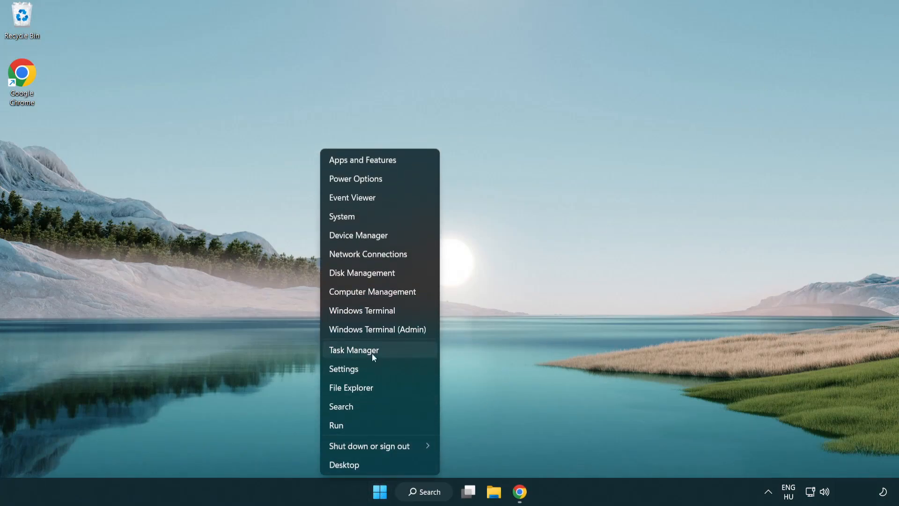
{"action": "left_click", "coordinate": [395, 353]}
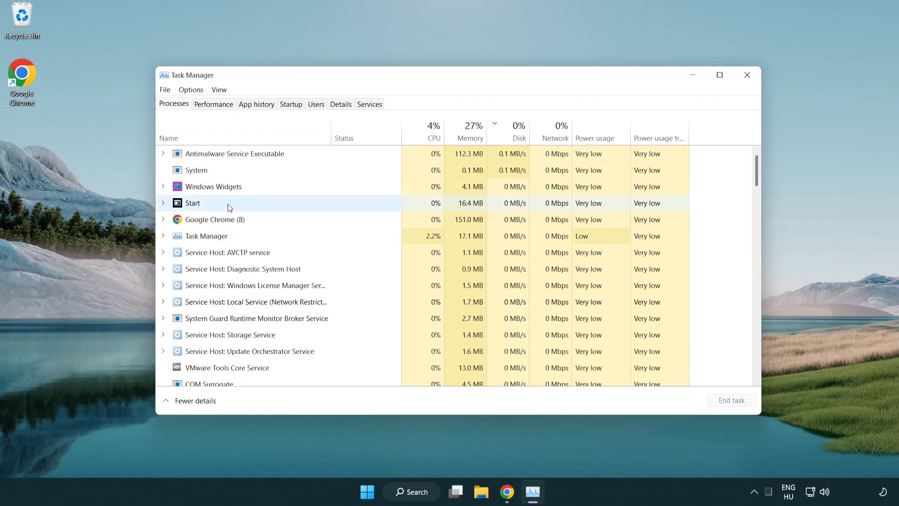
End the Google Chrome process.
{"action": "left_click", "coordinate": [214, 219]}
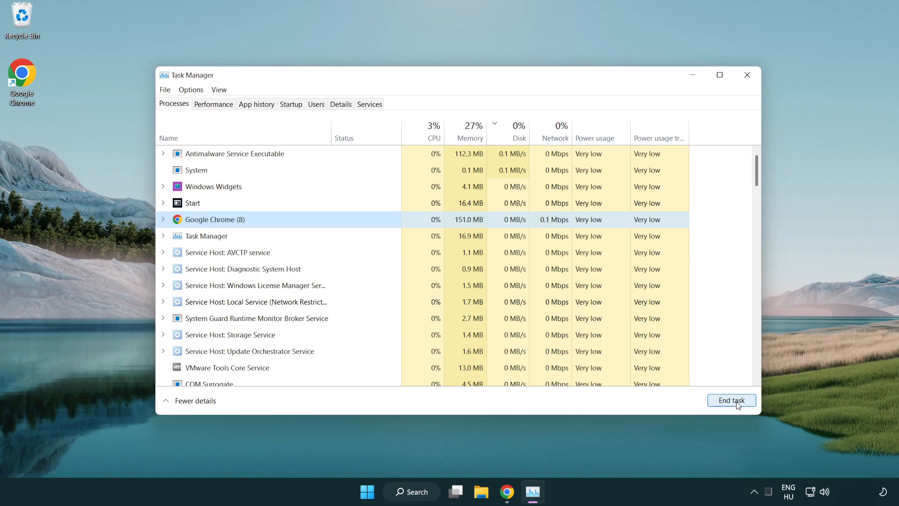
{"action": "left_click", "coordinate": [732, 400]}
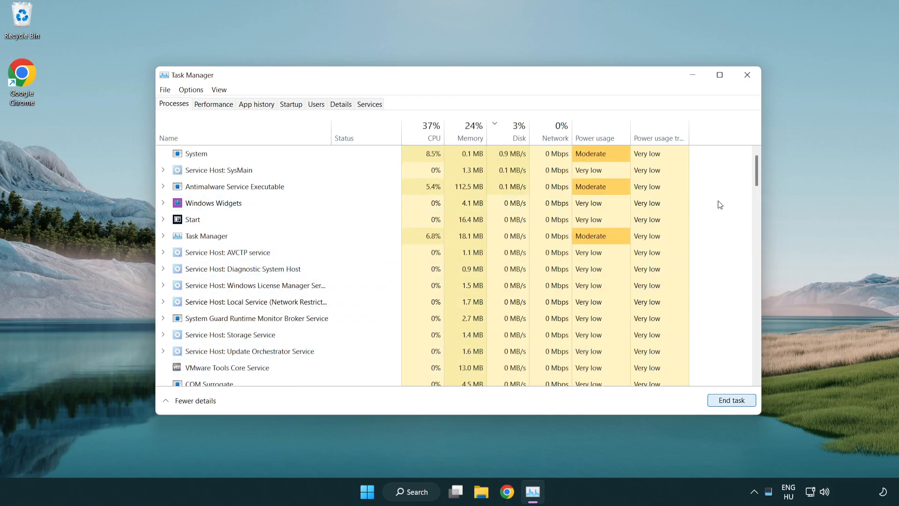
{"action": "scroll", "scroll_direction": "down", "scroll_amount": 3}
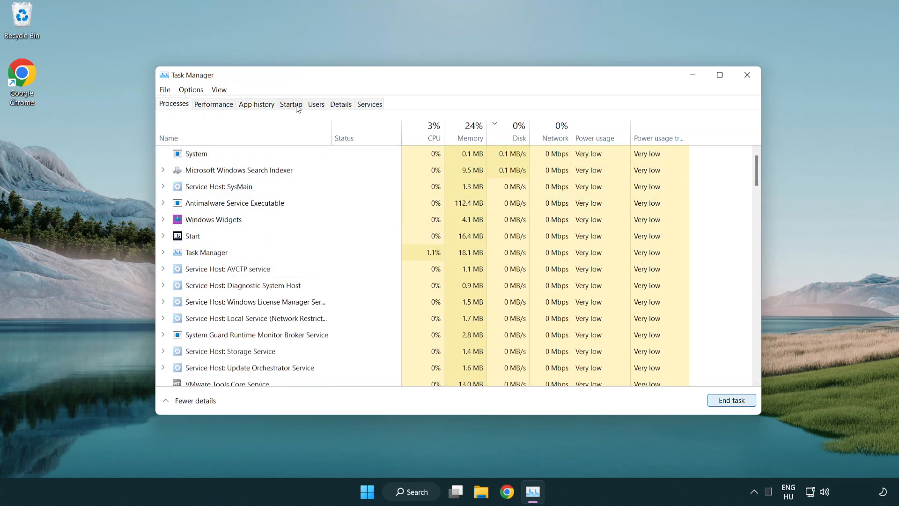
Disable Cortana, Phone Link and Terminal at startup, then close Task Manager.
{"action": "left_click", "coordinate": [290, 103]}
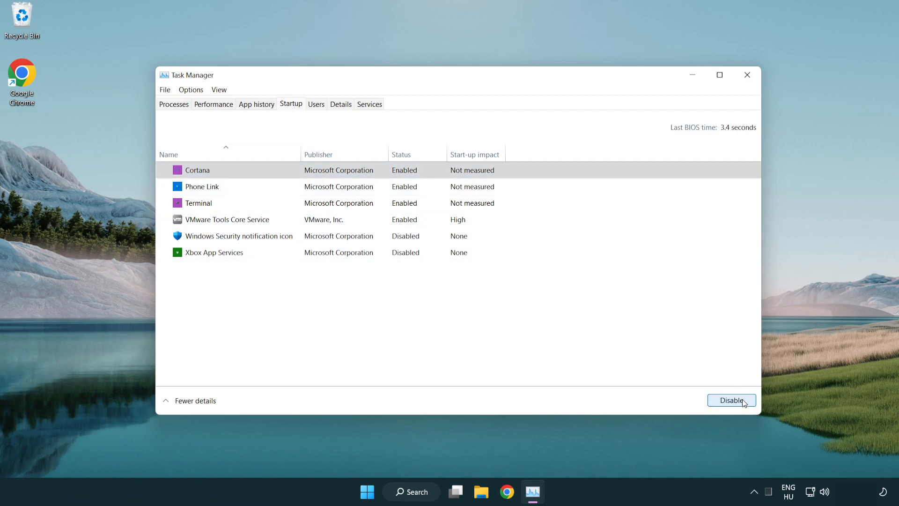
{"action": "left_click", "coordinate": [732, 400]}
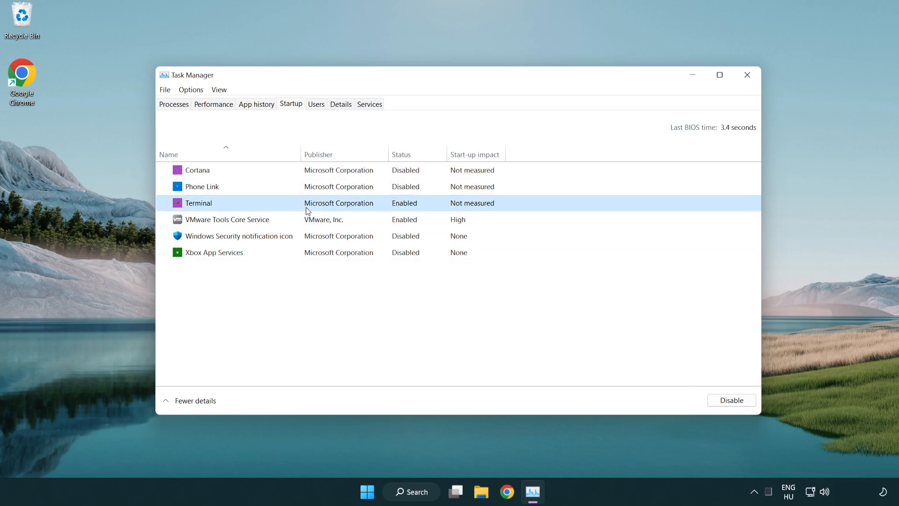
{"action": "left_click", "coordinate": [732, 400]}
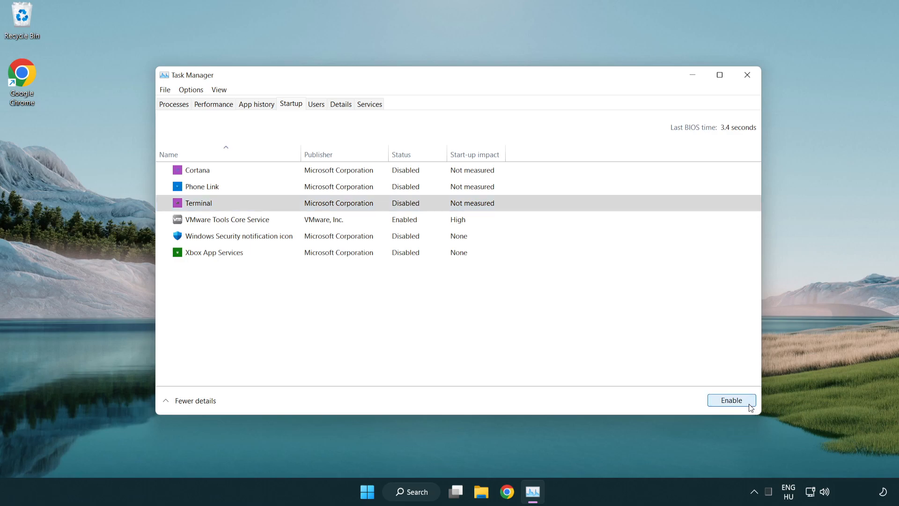
{"action": "mouse_move", "coordinate": [652, 52]}
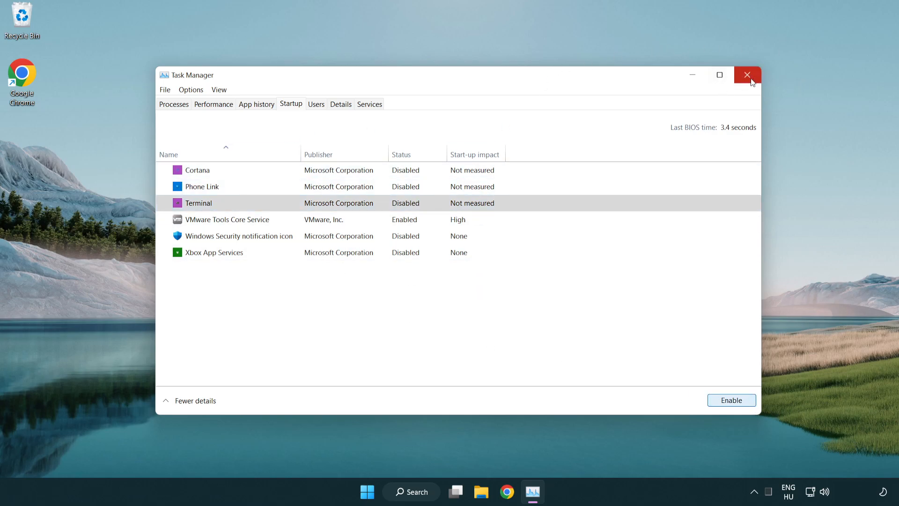
{"action": "left_click", "coordinate": [746, 75]}
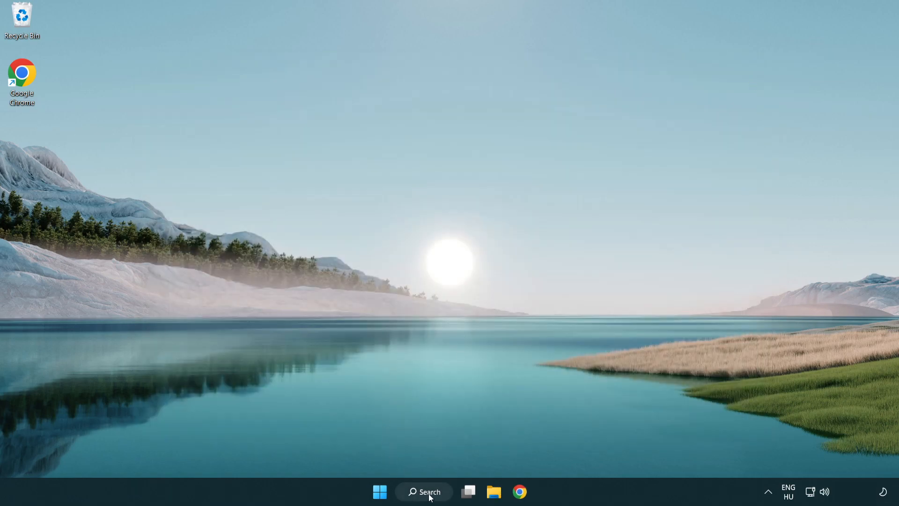
Open Windows Update through Search, confirm the PC is up to date, and close Settings.
{"action": "left_click", "coordinate": [424, 491]}
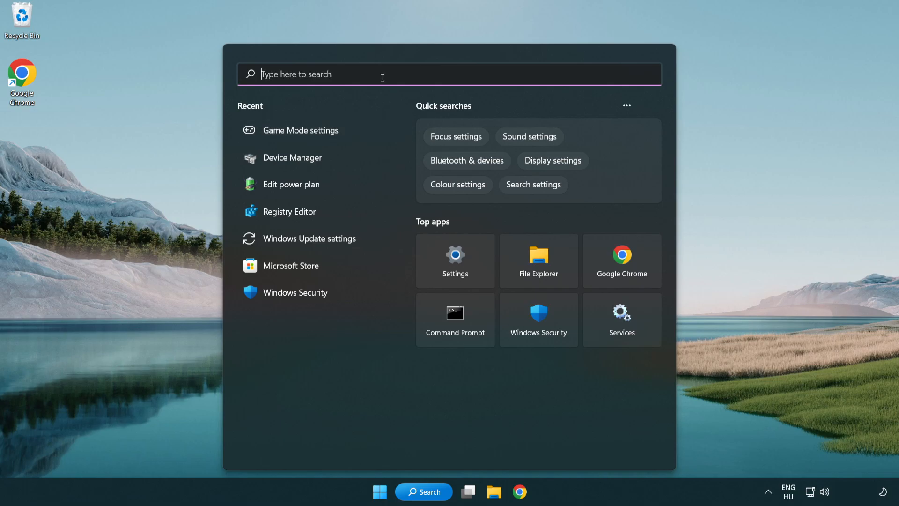
{"action": "type", "text": "update"}
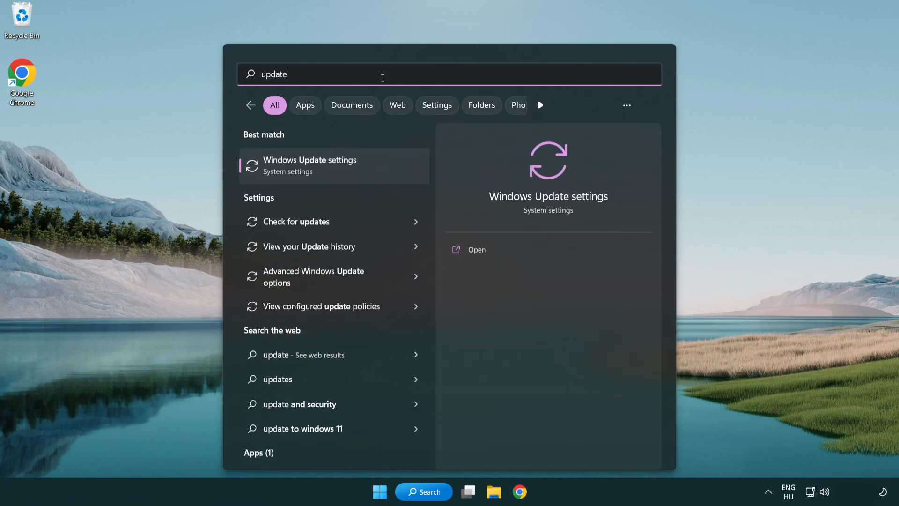
{"action": "mouse_move", "coordinate": [349, 174]}
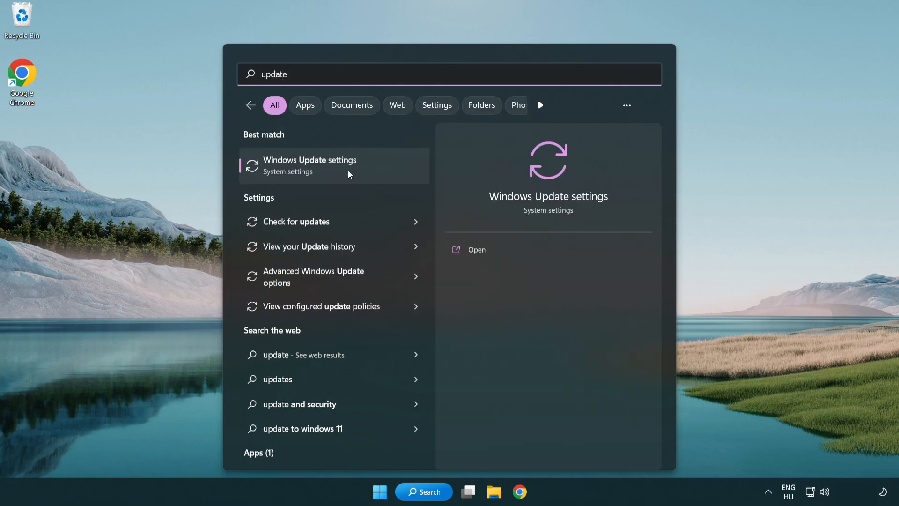
{"action": "left_click", "coordinate": [309, 166]}
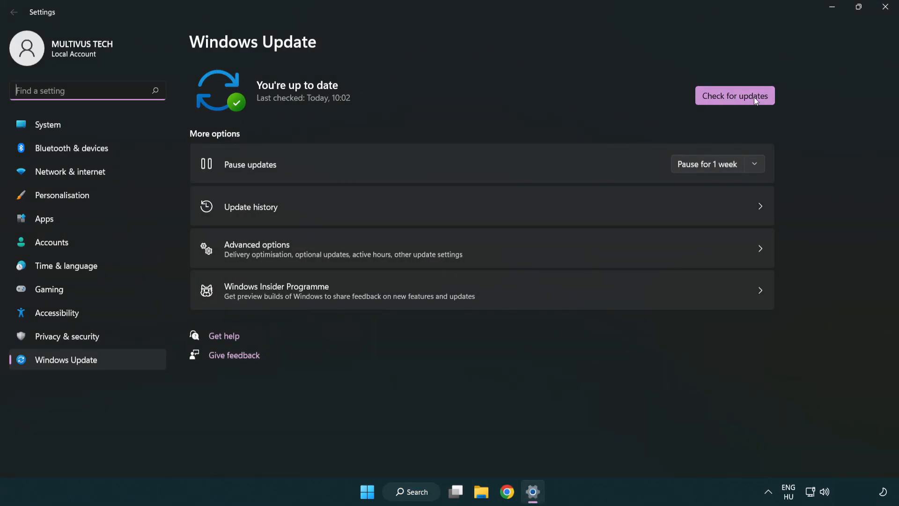
{"action": "left_click", "coordinate": [736, 96]}
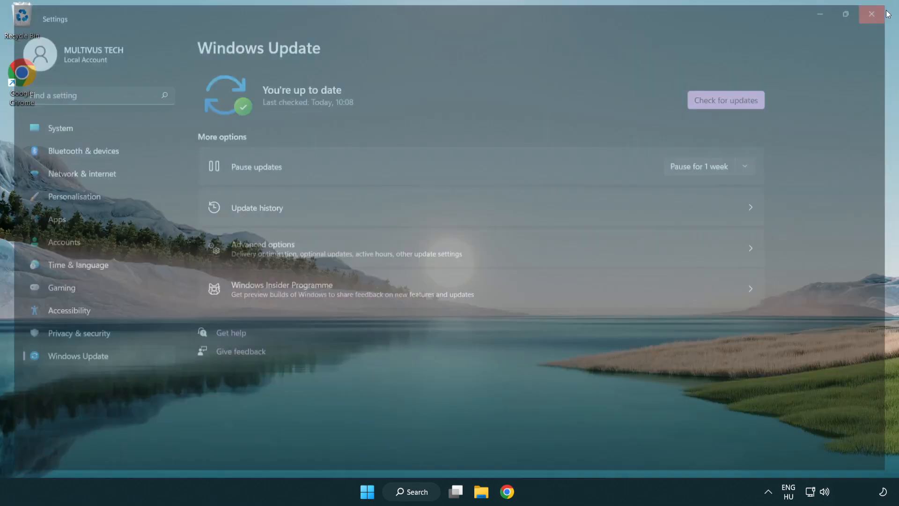
{"action": "left_click", "coordinate": [871, 14]}
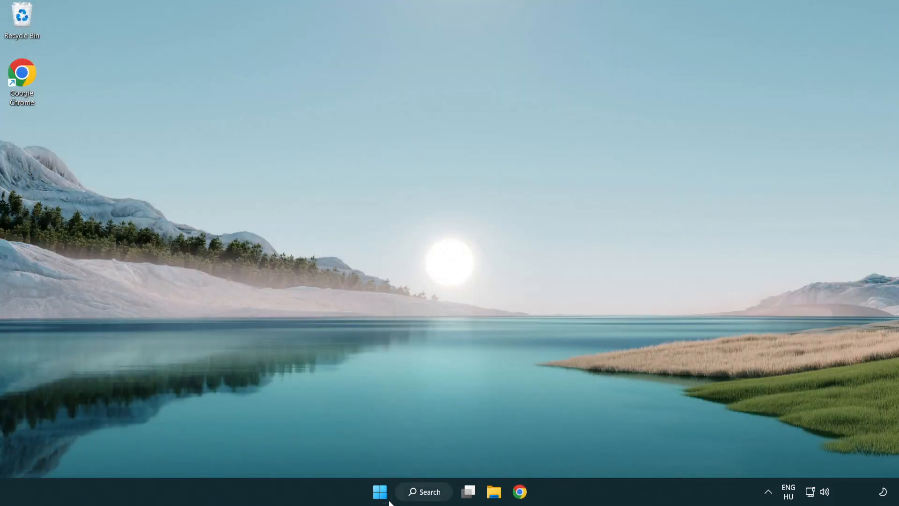
Launch Registry Editor by searching 'regedit' from the taskbar.
{"action": "left_click", "coordinate": [429, 504]}
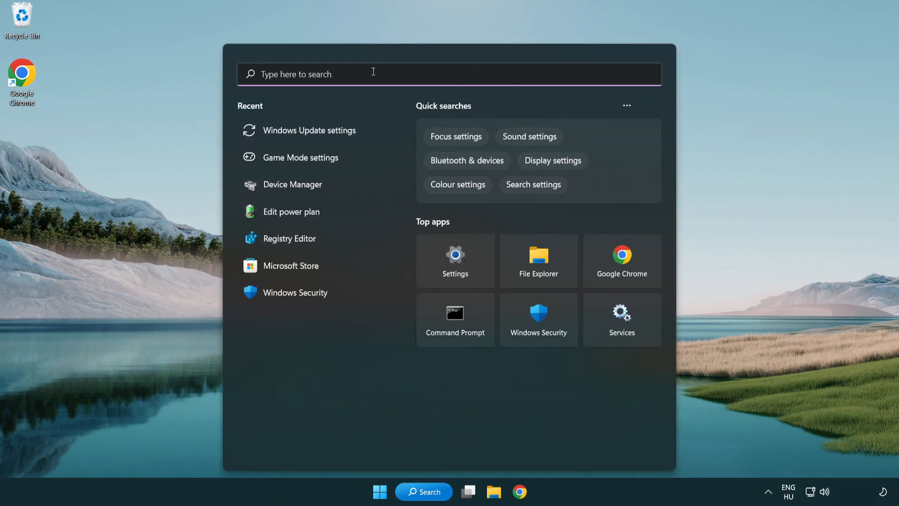
{"action": "type", "text": "regedit"}
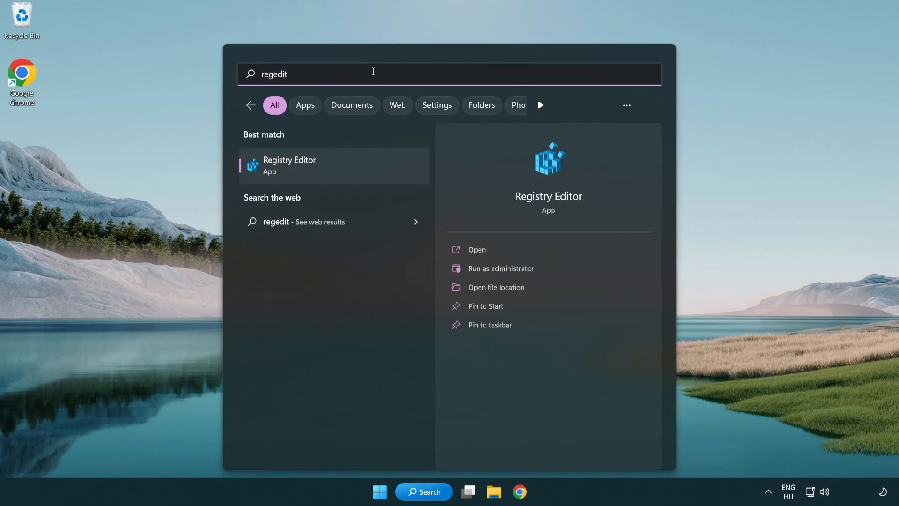
{"action": "mouse_move", "coordinate": [336, 168]}
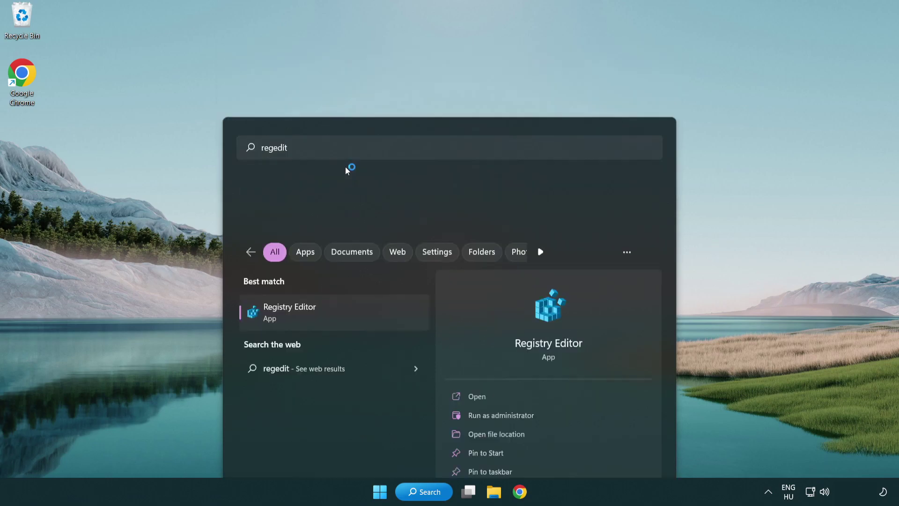
{"action": "left_click", "coordinate": [289, 312]}
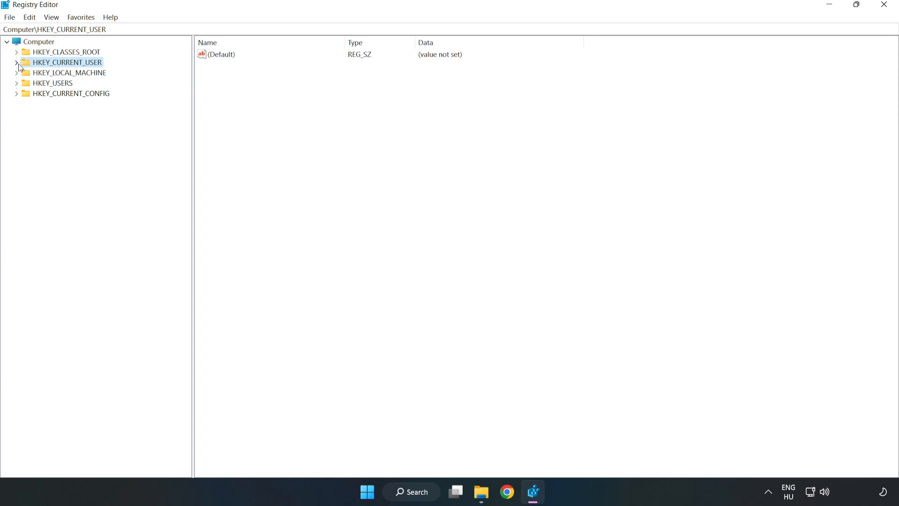
Set GameDVR_Enabled under HKEY_CURRENT_USER\System\GameConfigStore to 0.
{"action": "left_click", "coordinate": [15, 62]}
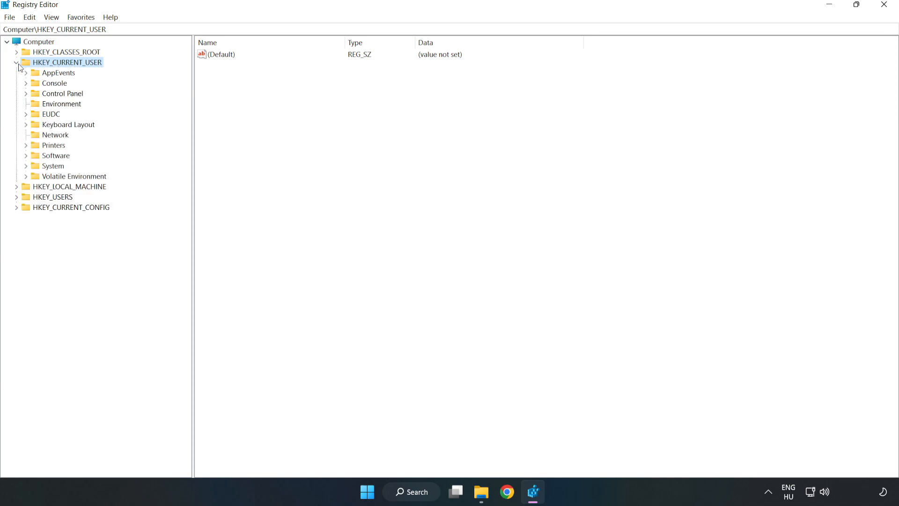
{"action": "mouse_move", "coordinate": [18, 171]}
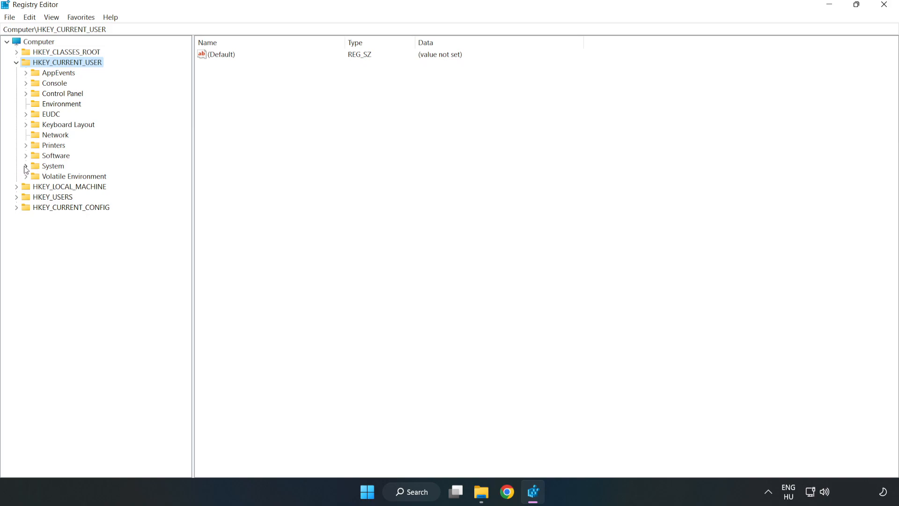
{"action": "left_click", "coordinate": [25, 166]}
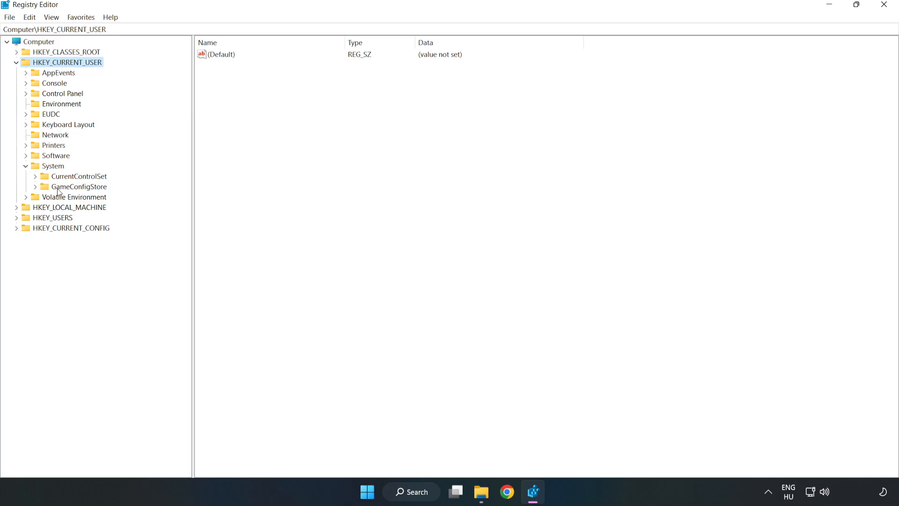
{"action": "left_click", "coordinate": [81, 187]}
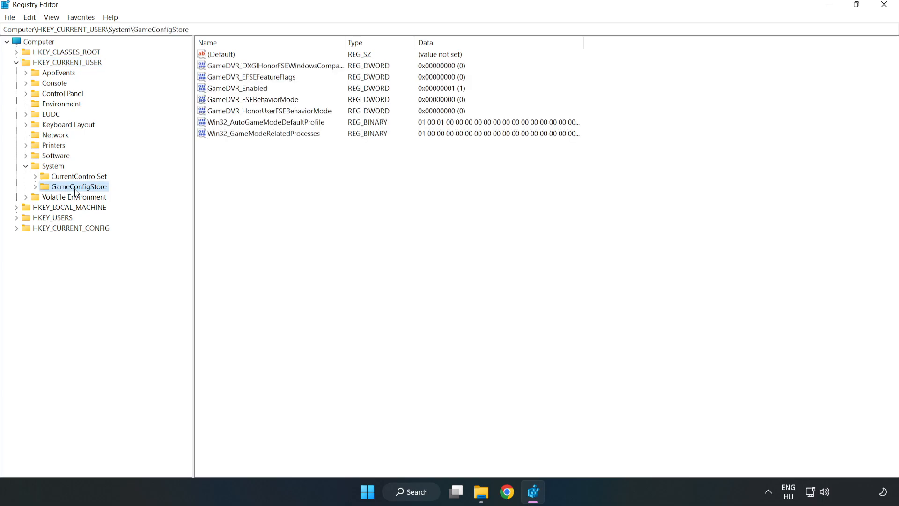
{"action": "mouse_move", "coordinate": [230, 96]}
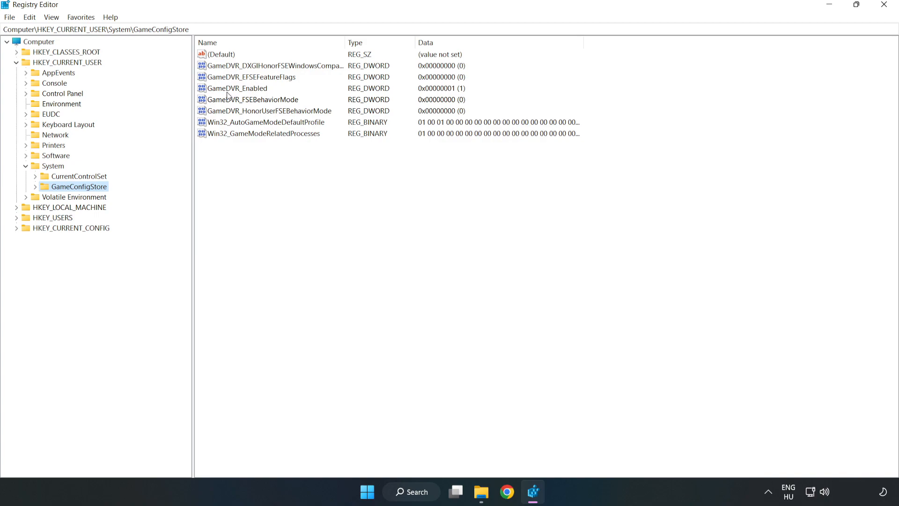
{"action": "left_click", "coordinate": [237, 88]}
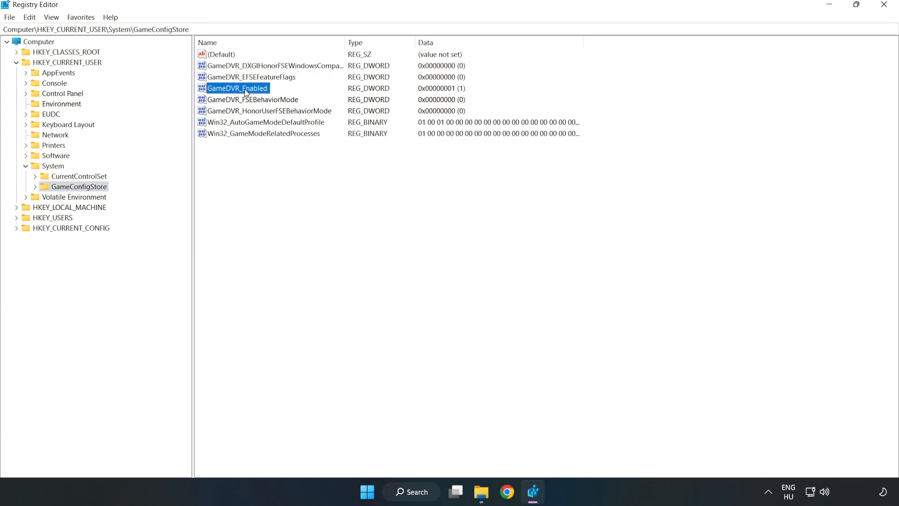
{"action": "right_click", "coordinate": [244, 89]}
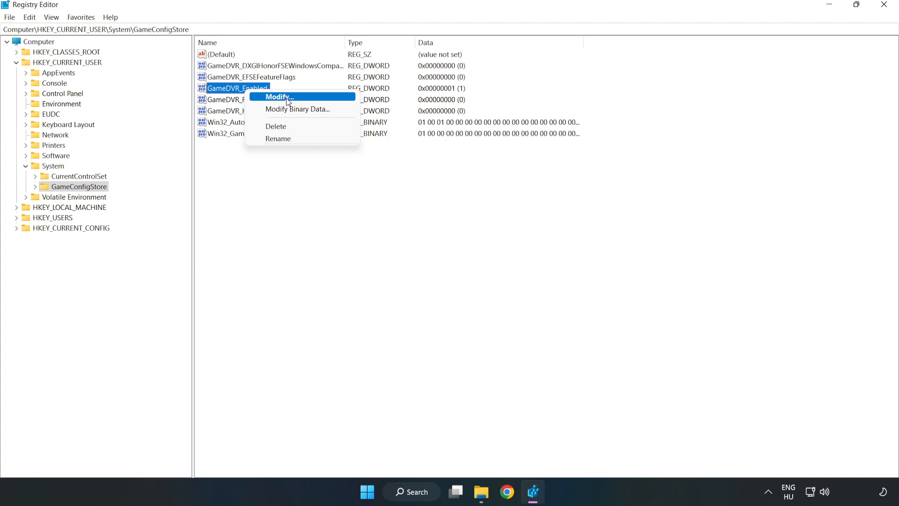
{"action": "left_click", "coordinate": [279, 97]}
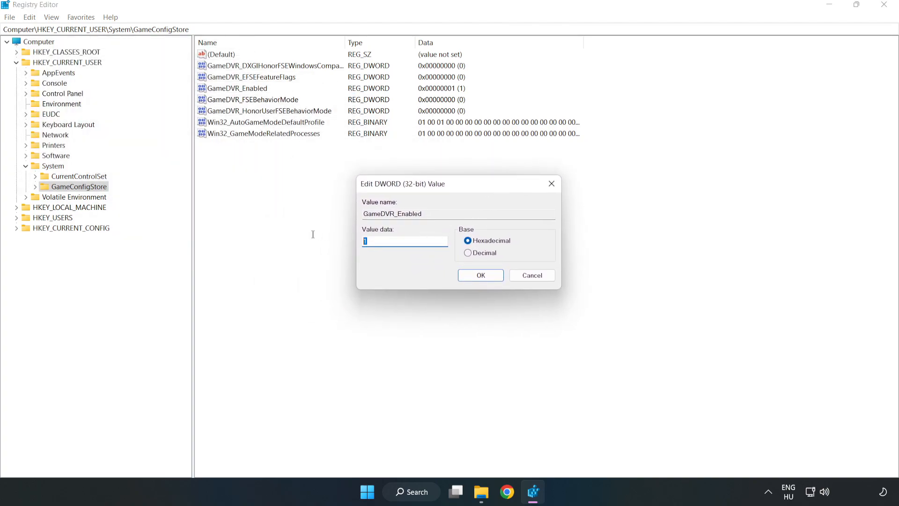
{"action": "type", "text": "0"}
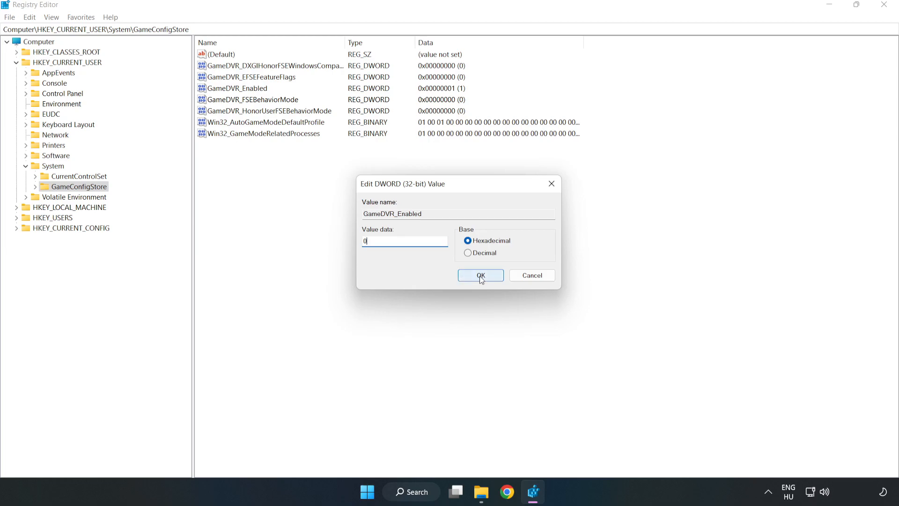
{"action": "left_click", "coordinate": [481, 275]}
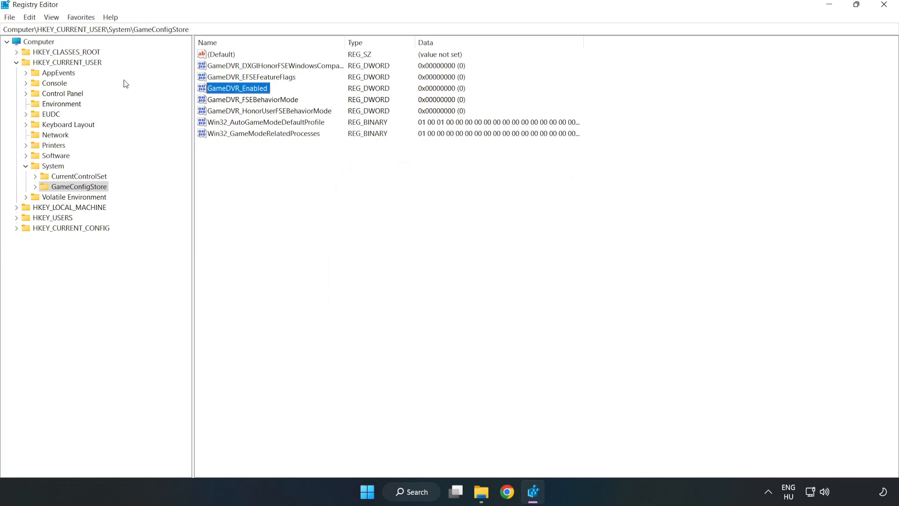
Navigate to HKLM\SOFTWARE\Microsoft\PolicyManager\default\ApplicationManagement\AllowGameDVR.
{"action": "left_click", "coordinate": [17, 62]}
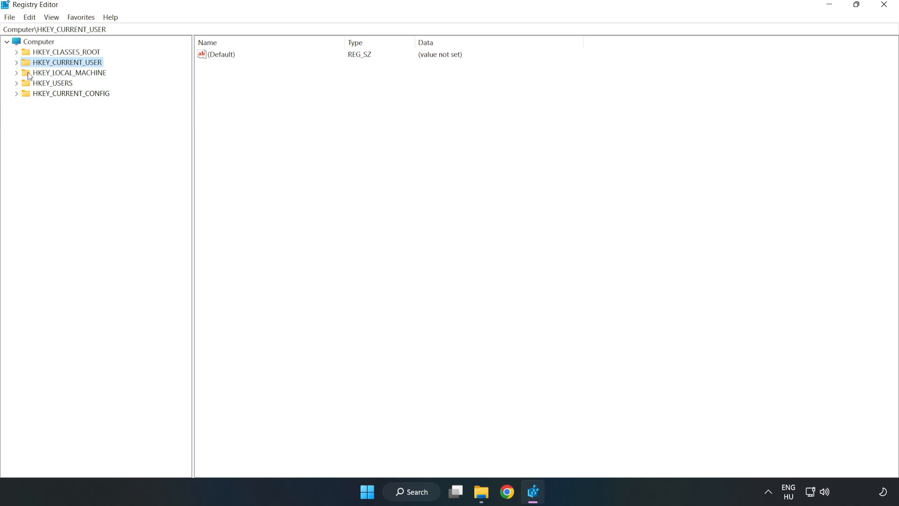
{"action": "left_click", "coordinate": [18, 72]}
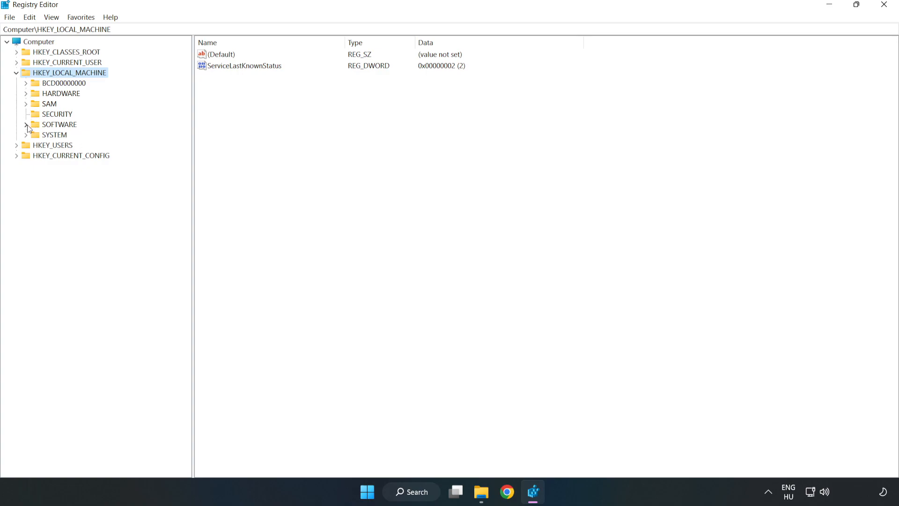
{"action": "left_click", "coordinate": [27, 125]}
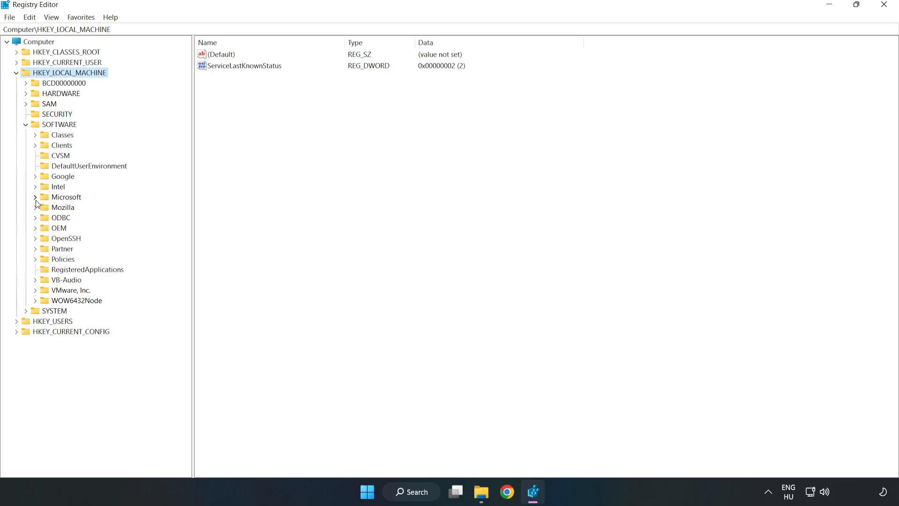
{"action": "left_click", "coordinate": [35, 197]}
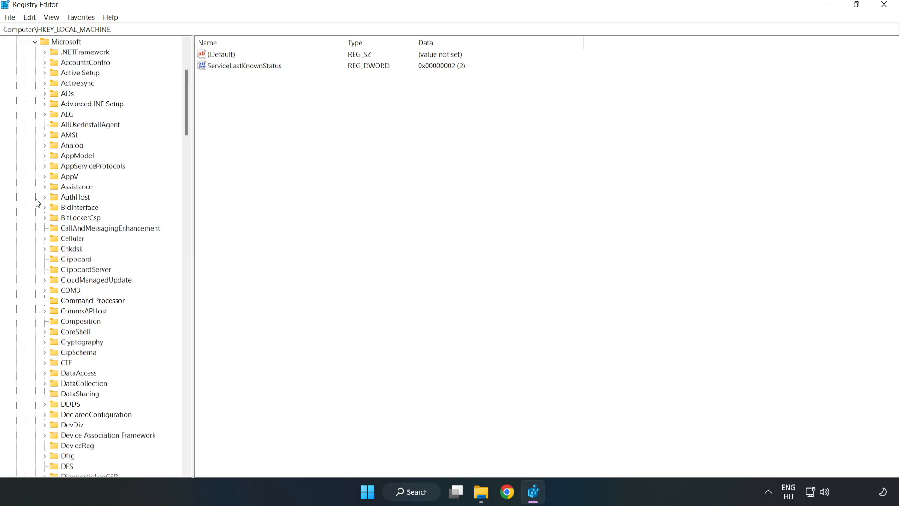
{"action": "mouse_move", "coordinate": [113, 165]}
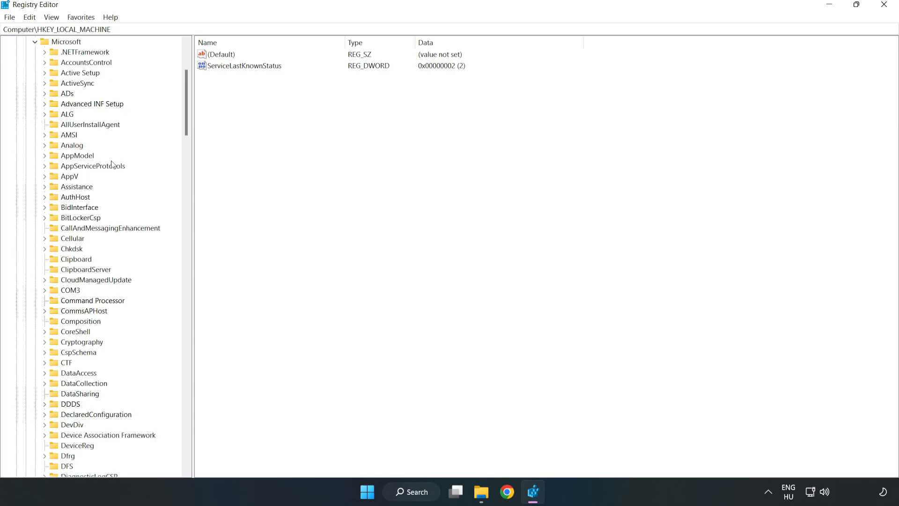
{"action": "scroll", "scroll_direction": "down", "scroll_amount": 3}
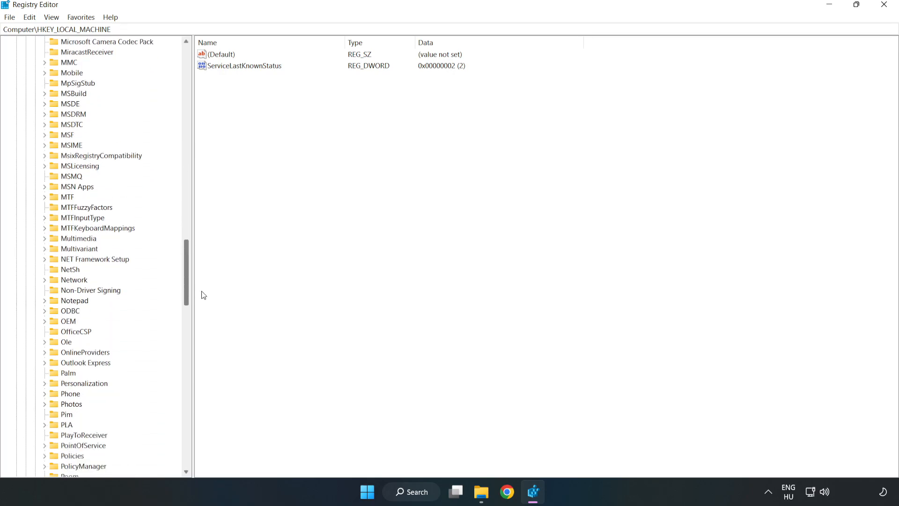
{"action": "scroll", "scroll_direction": "down", "scroll_amount": 3}
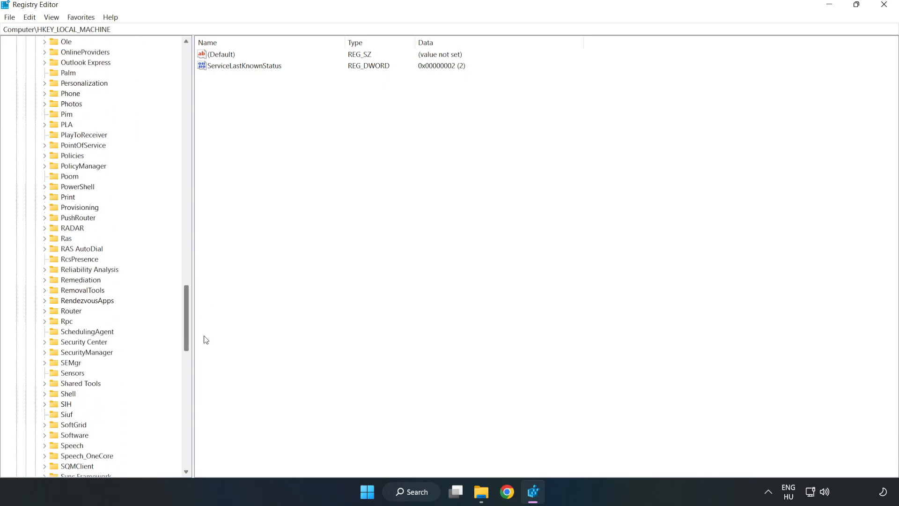
{"action": "scroll", "scroll_direction": "up", "scroll_amount": 3}
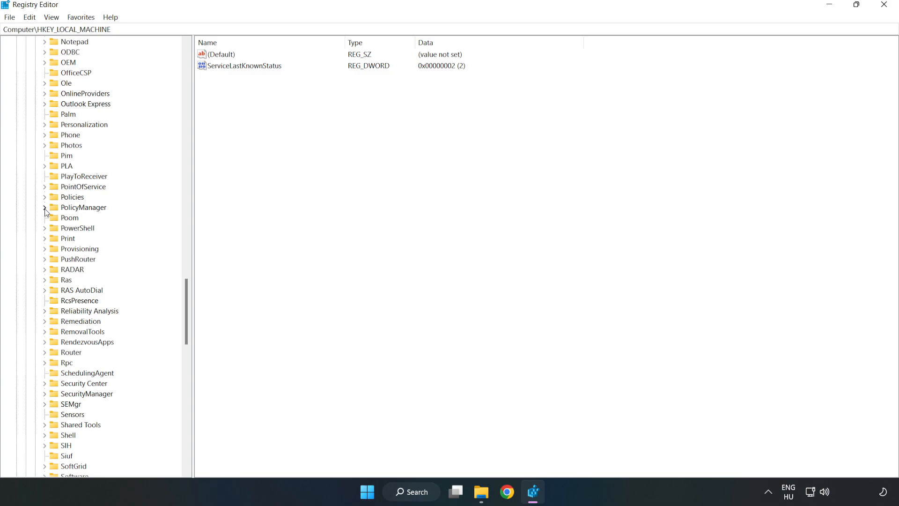
{"action": "left_click", "coordinate": [44, 207]}
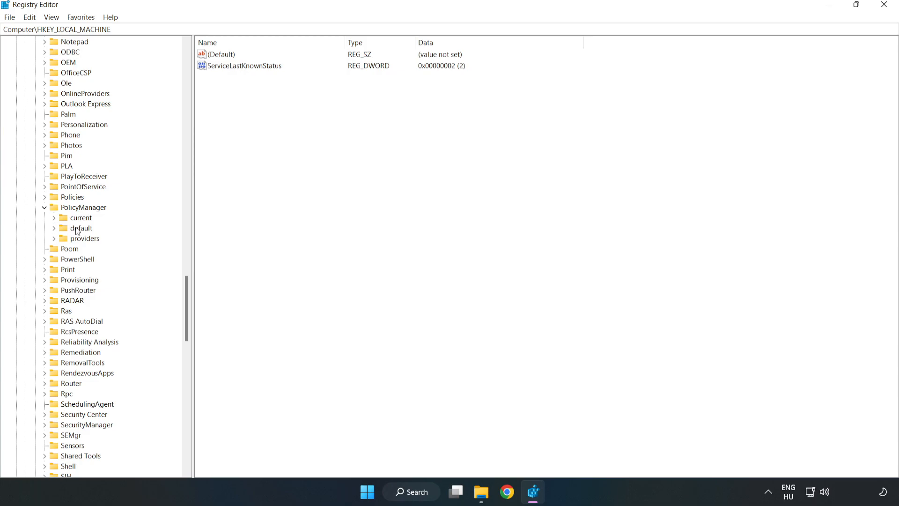
{"action": "left_click", "coordinate": [53, 228]}
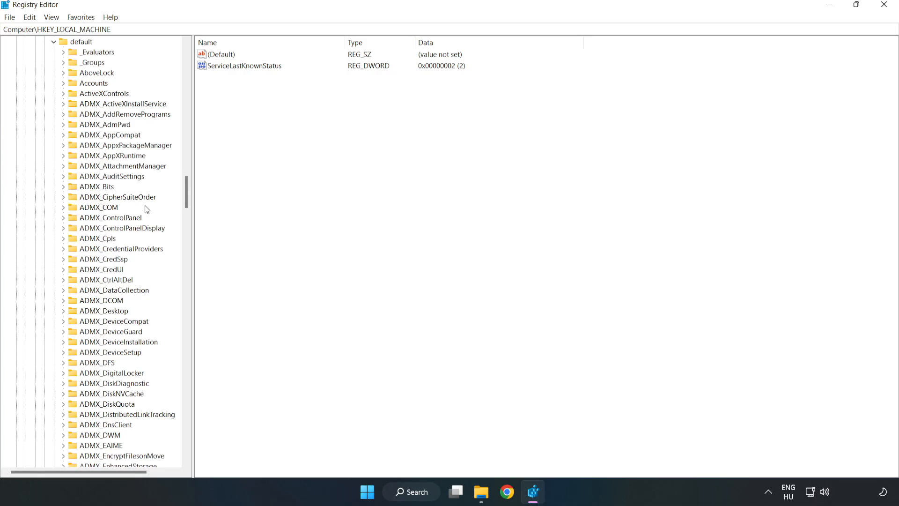
{"action": "scroll", "scroll_direction": "down", "scroll_amount": 3}
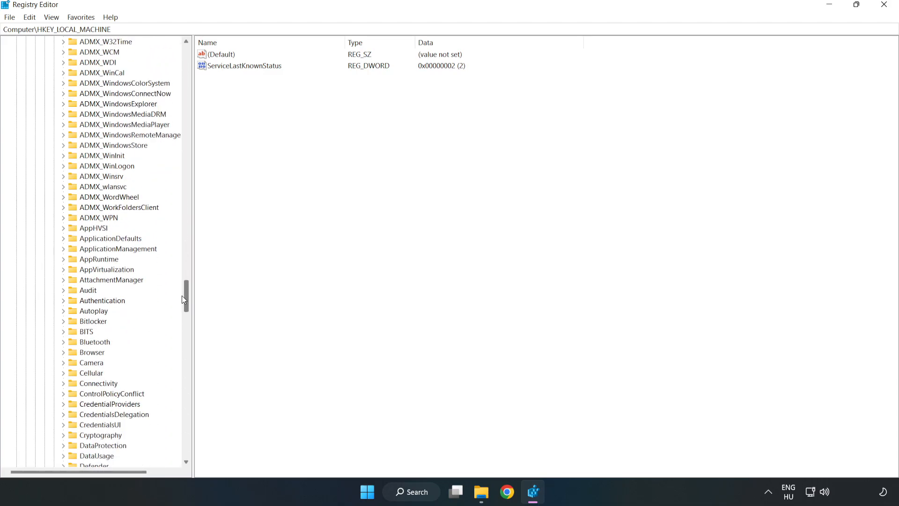
{"action": "scroll", "scroll_direction": "down", "scroll_amount": 3}
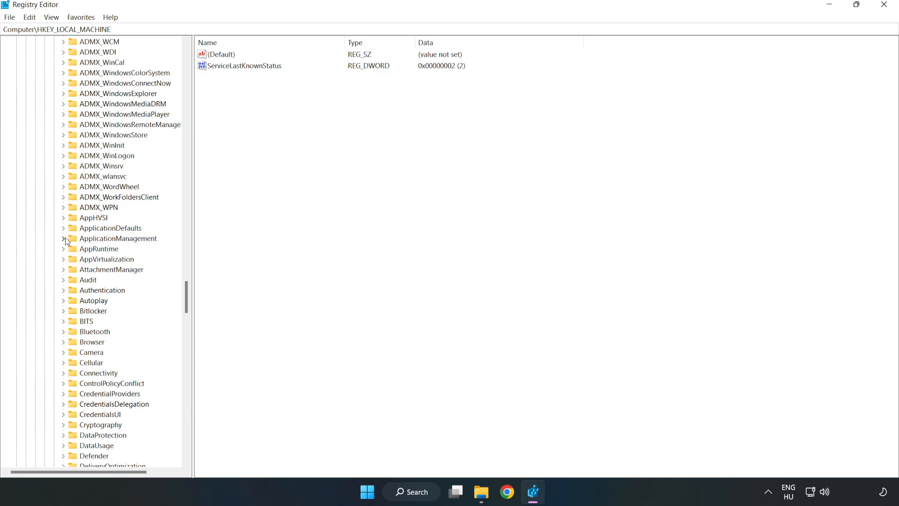
{"action": "left_click", "coordinate": [63, 238]}
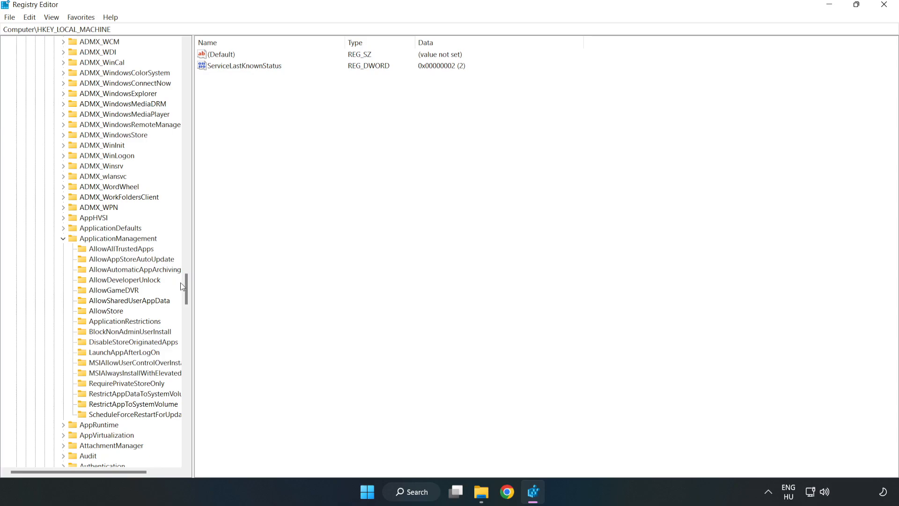
{"action": "mouse_move", "coordinate": [120, 295]}
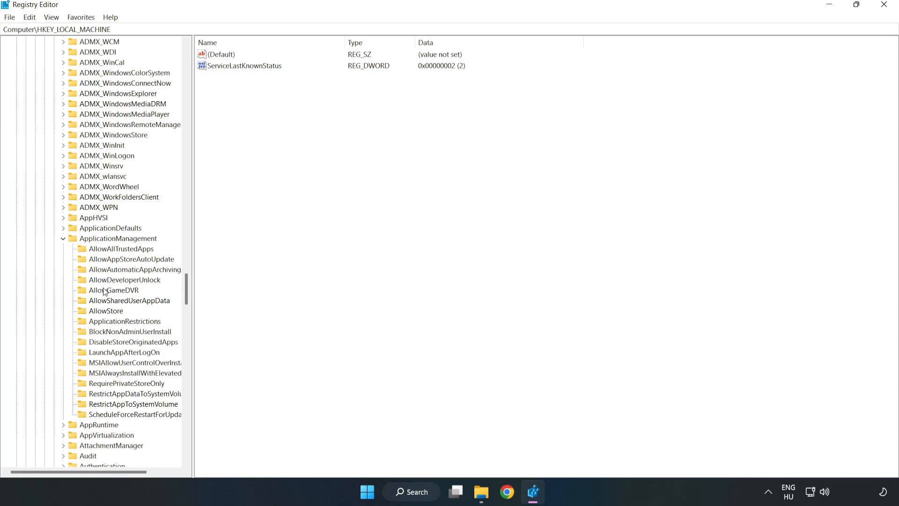
{"action": "left_click", "coordinate": [113, 290]}
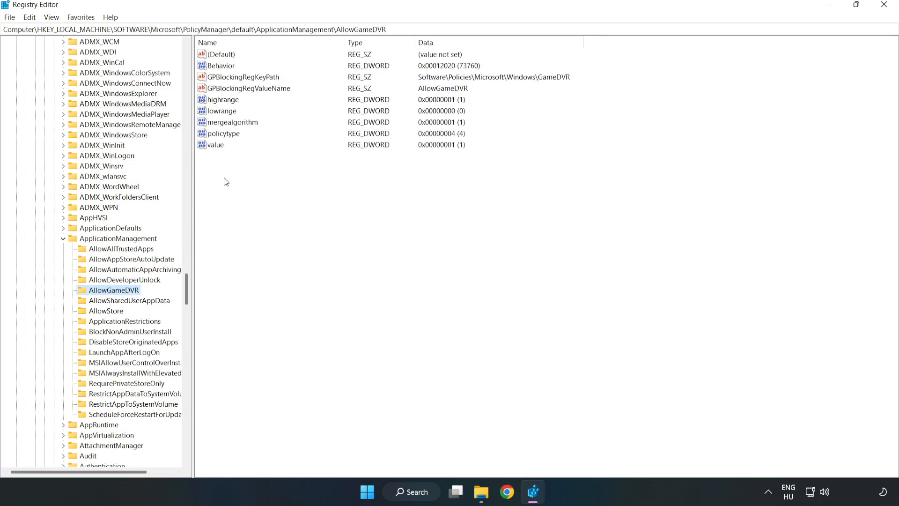
Set the AllowGameDVR 'value' entry to 0 and close Registry Editor.
{"action": "left_click", "coordinate": [216, 144]}
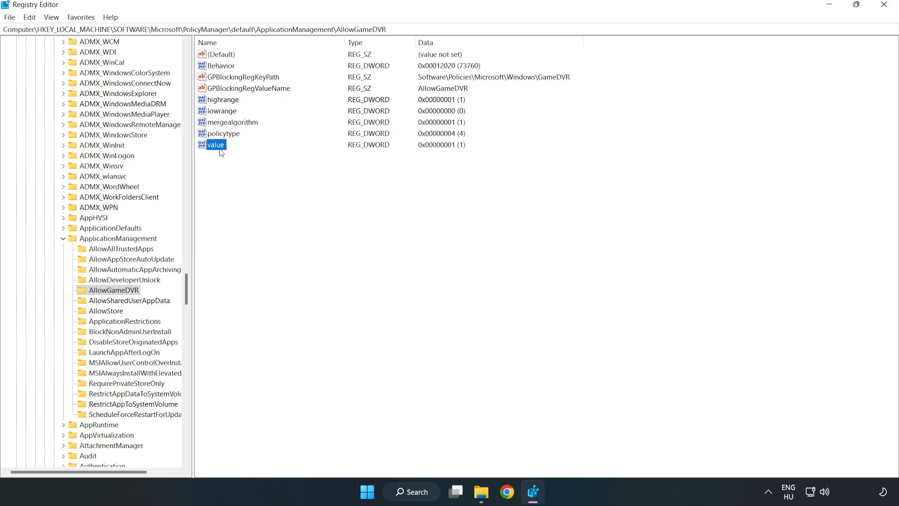
{"action": "right_click", "coordinate": [217, 144]}
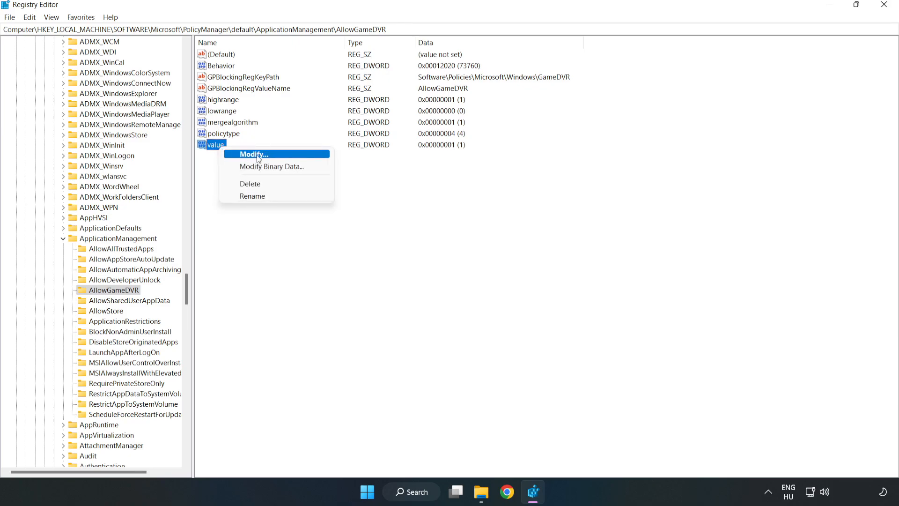
{"action": "left_click", "coordinate": [252, 154]}
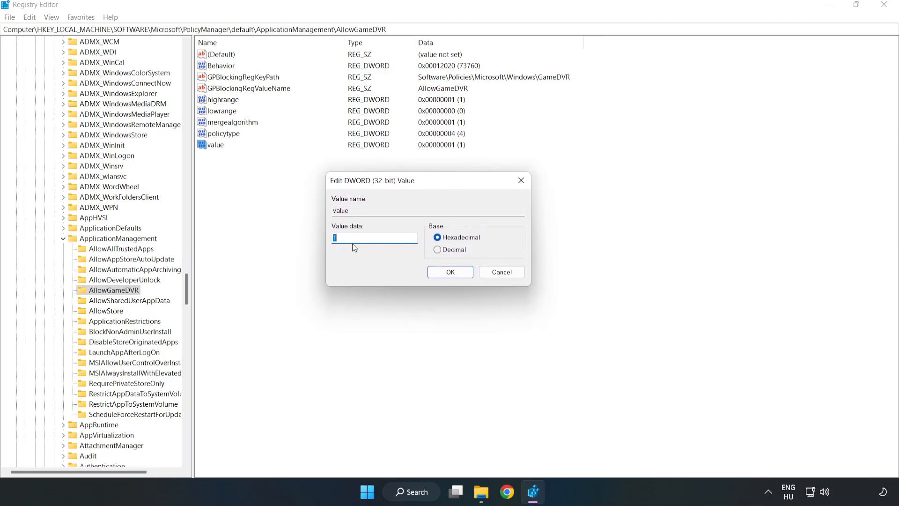
{"action": "type", "text": "0"}
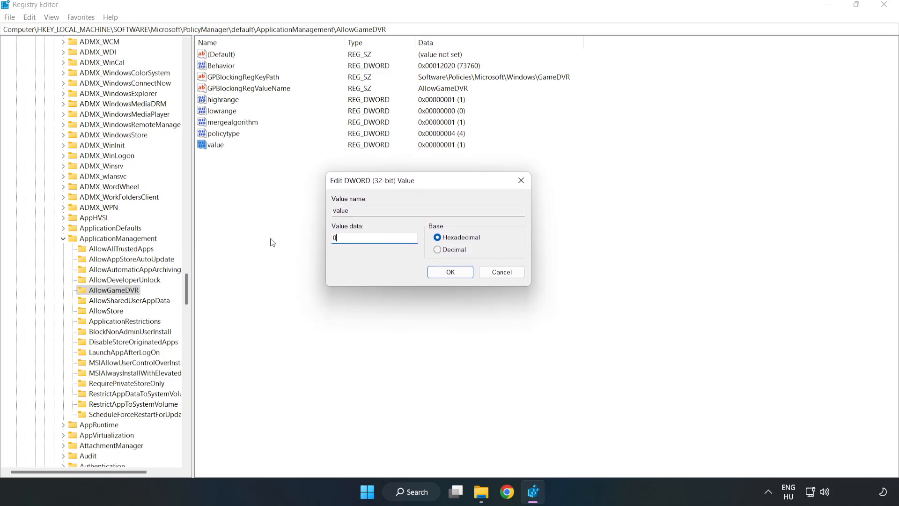
{"action": "mouse_move", "coordinate": [436, 275]}
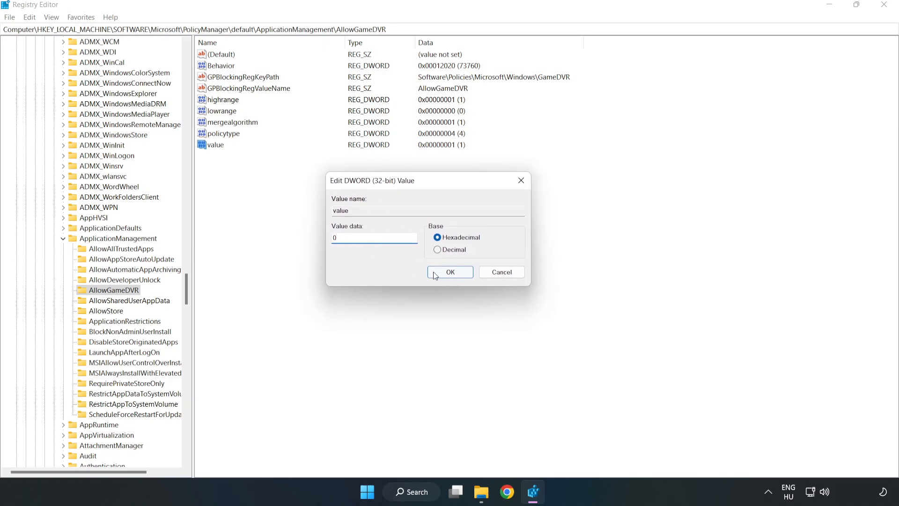
{"action": "left_click", "coordinate": [449, 272]}
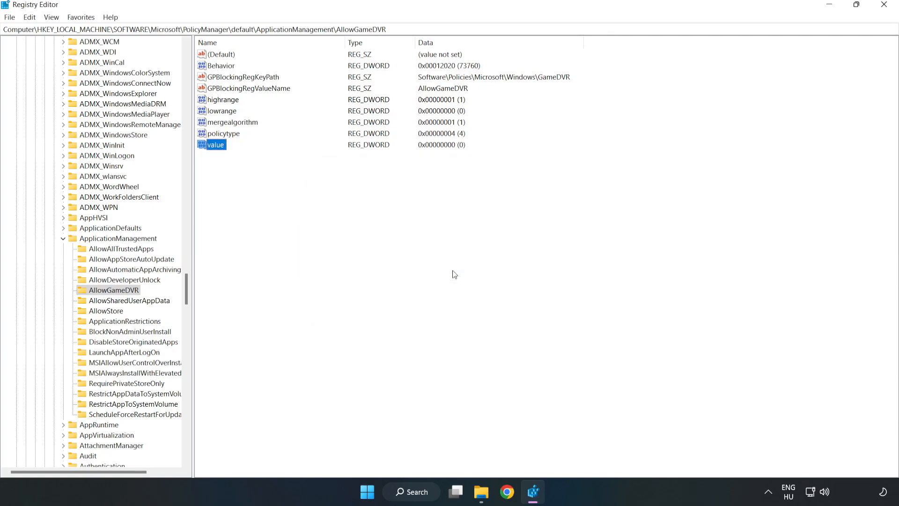
{"action": "mouse_move", "coordinate": [883, 16]}
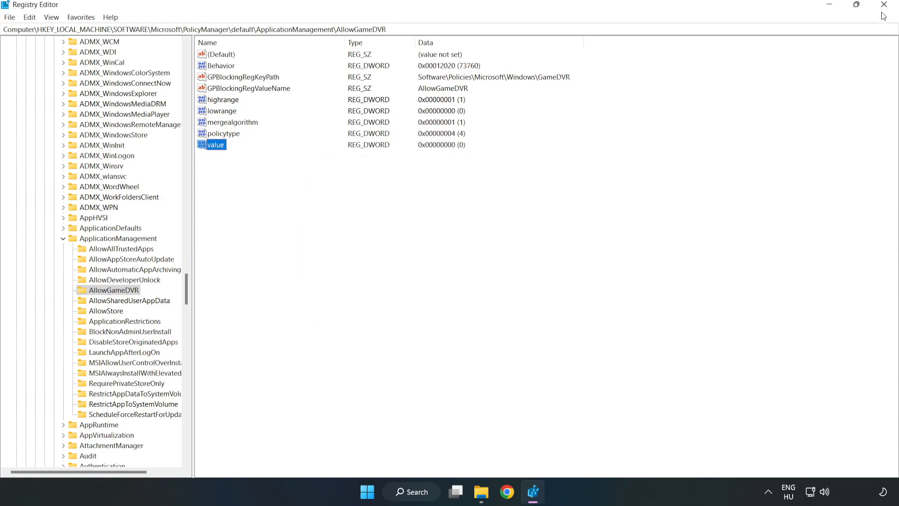
{"action": "mouse_move", "coordinate": [884, 4]}
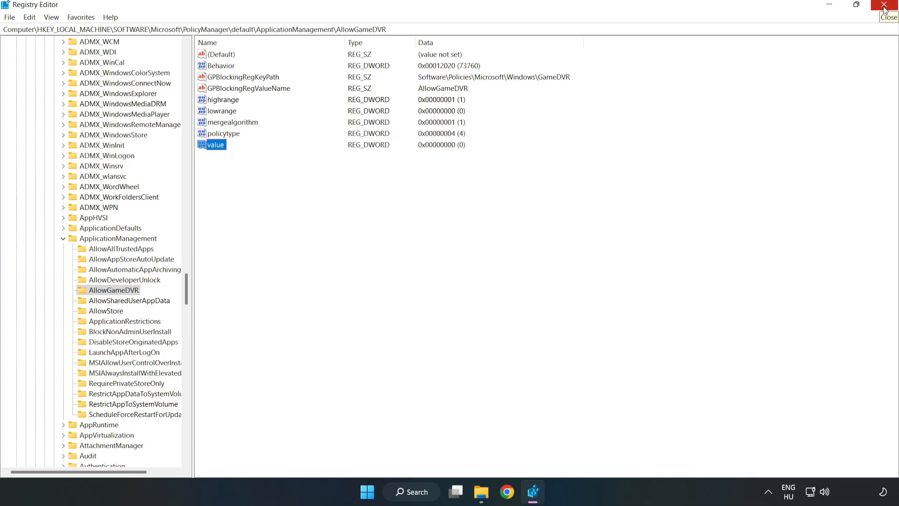
{"action": "left_click", "coordinate": [883, 4]}
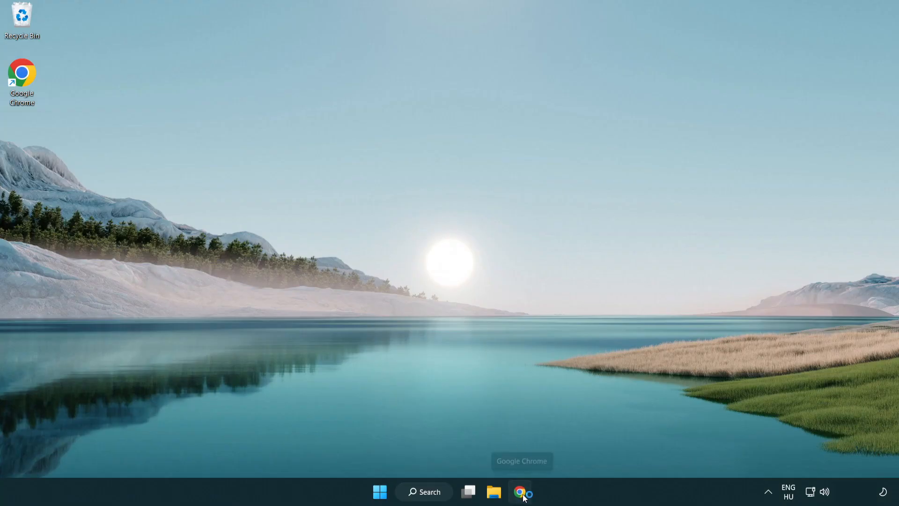
Download the DirectX End-User Runtime web installer in Chrome and launch dxwebsetup.exe.
{"action": "left_click", "coordinate": [520, 492]}
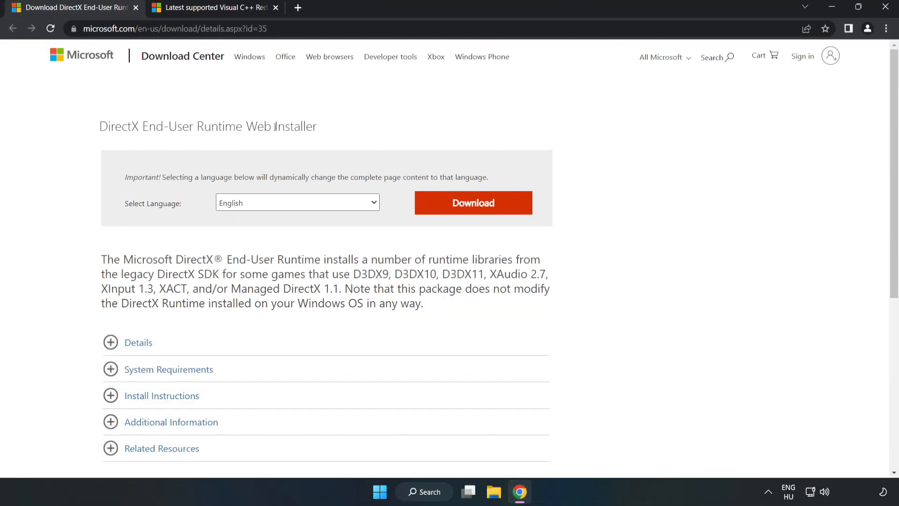
{"action": "left_click", "coordinate": [168, 28]}
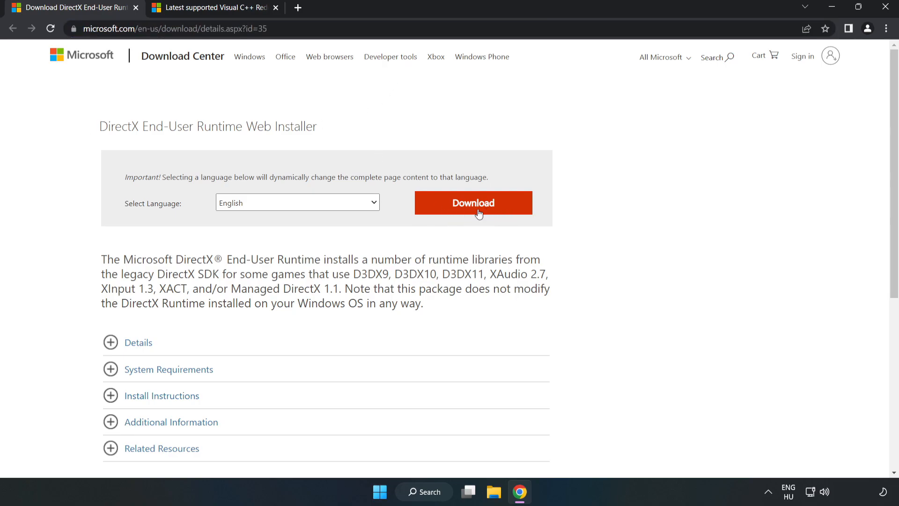
{"action": "left_click", "coordinate": [474, 203]}
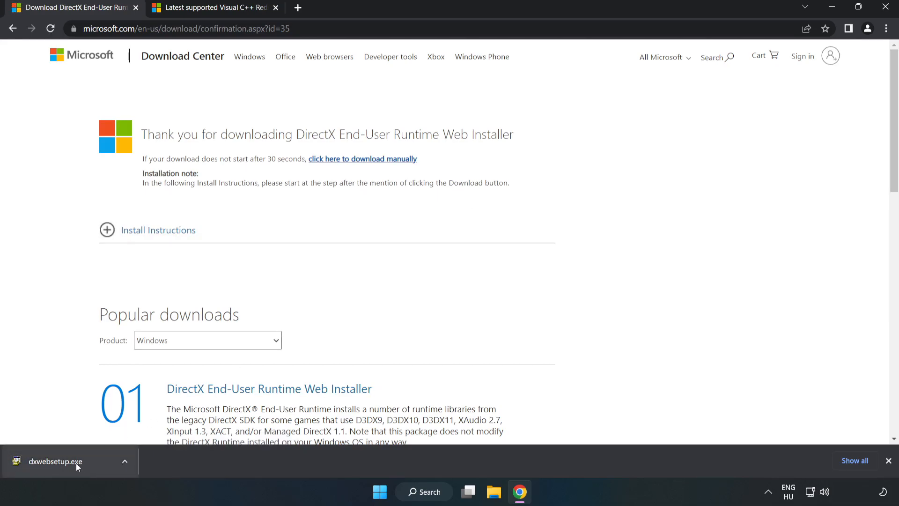
{"action": "left_click", "coordinate": [56, 461]}
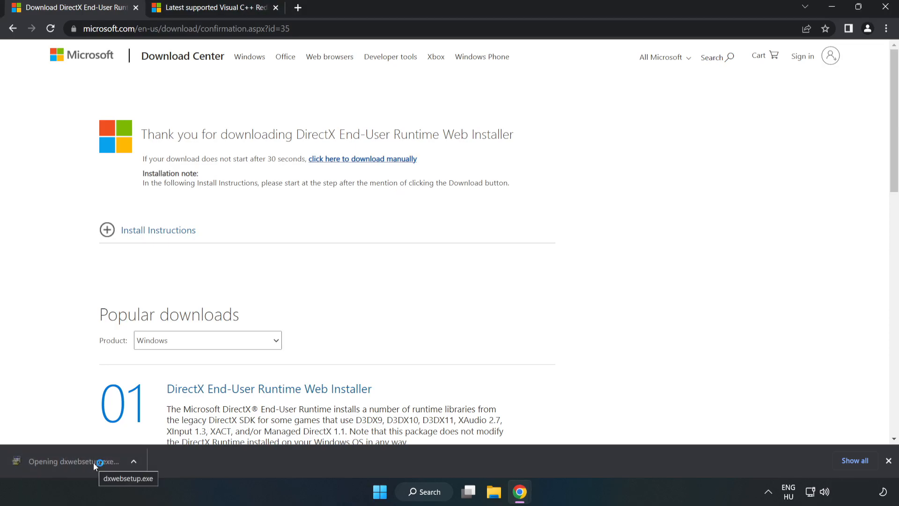
{"action": "left_click", "coordinate": [74, 461]}
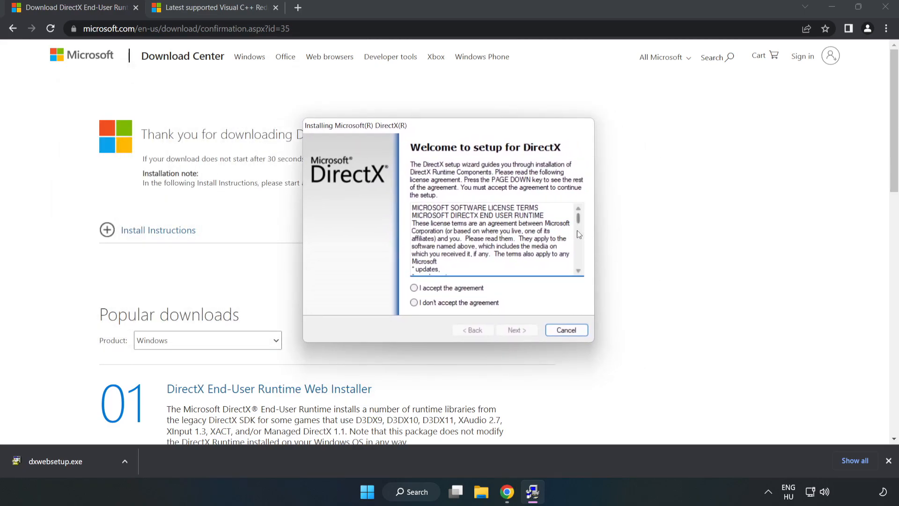
Accept the DirectX license, decline the Bing Bar, and finish the setup.
{"action": "scroll", "scroll_direction": "down", "scroll_amount": 3}
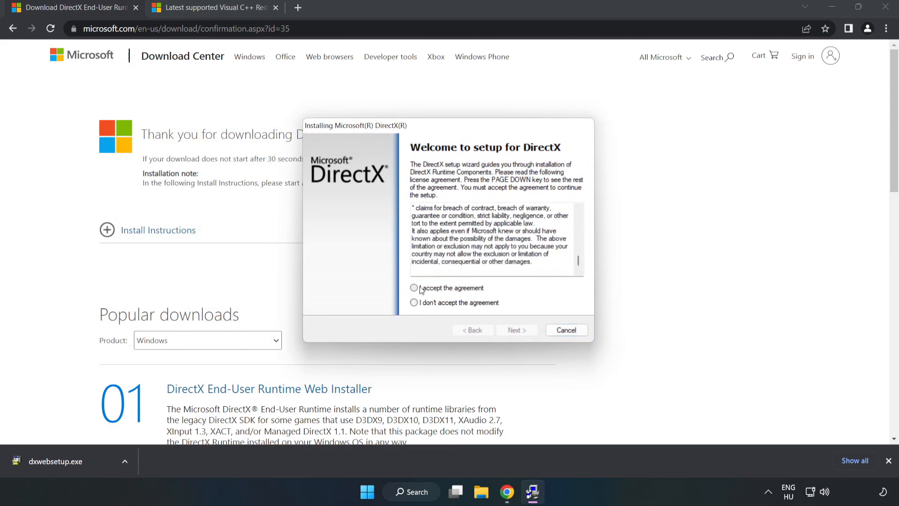
{"action": "left_click", "coordinate": [414, 288]}
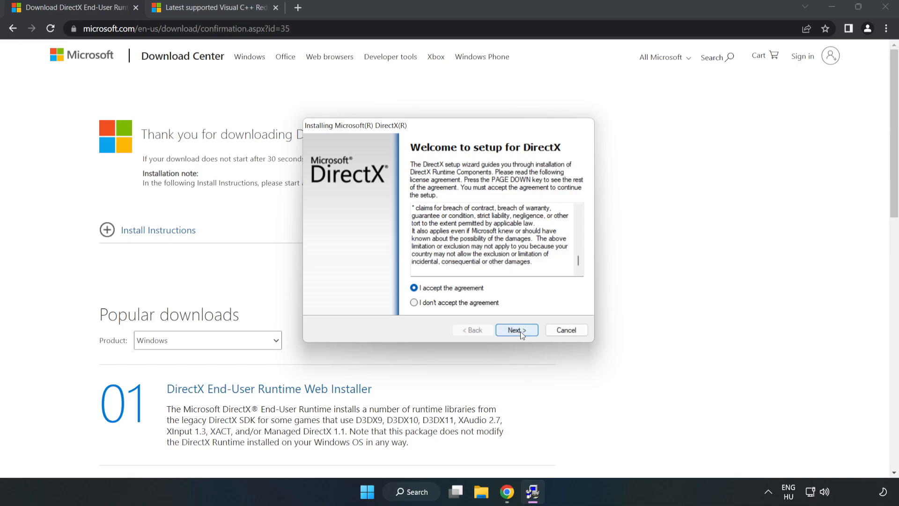
{"action": "left_click", "coordinate": [517, 330]}
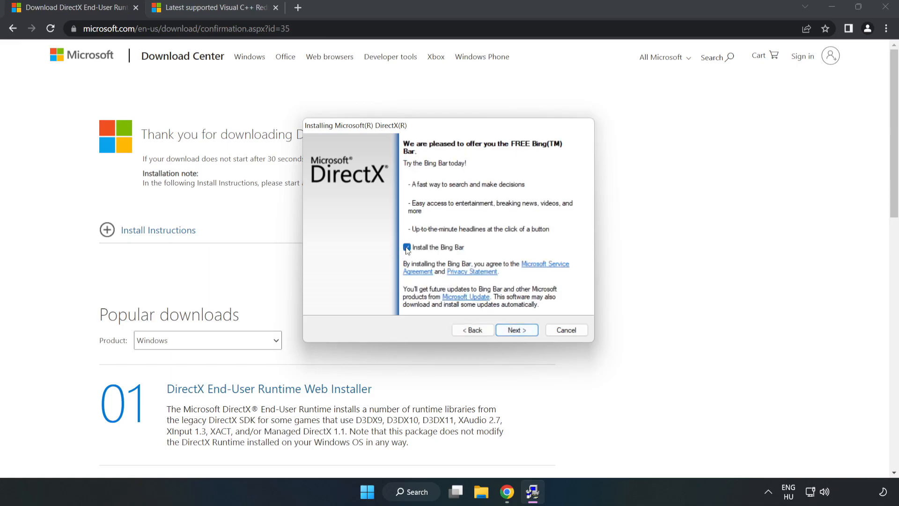
{"action": "left_click", "coordinate": [407, 247]}
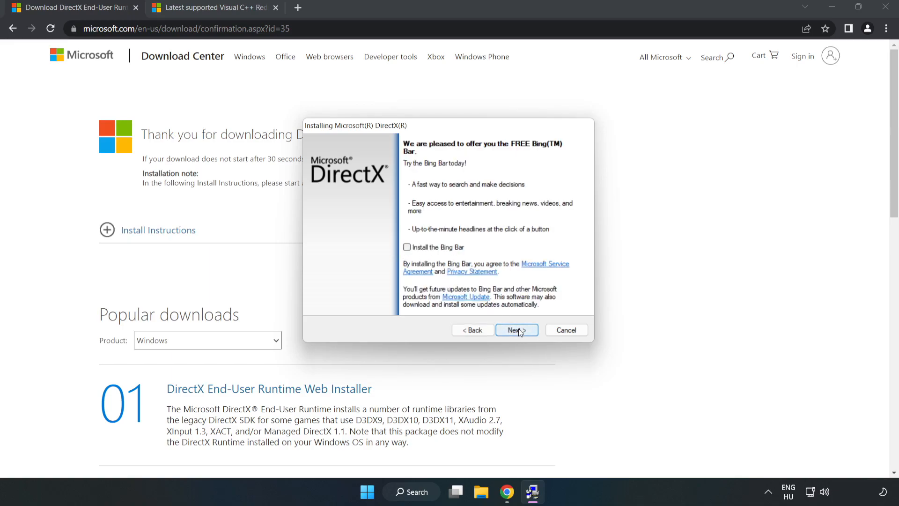
{"action": "left_click", "coordinate": [517, 330]}
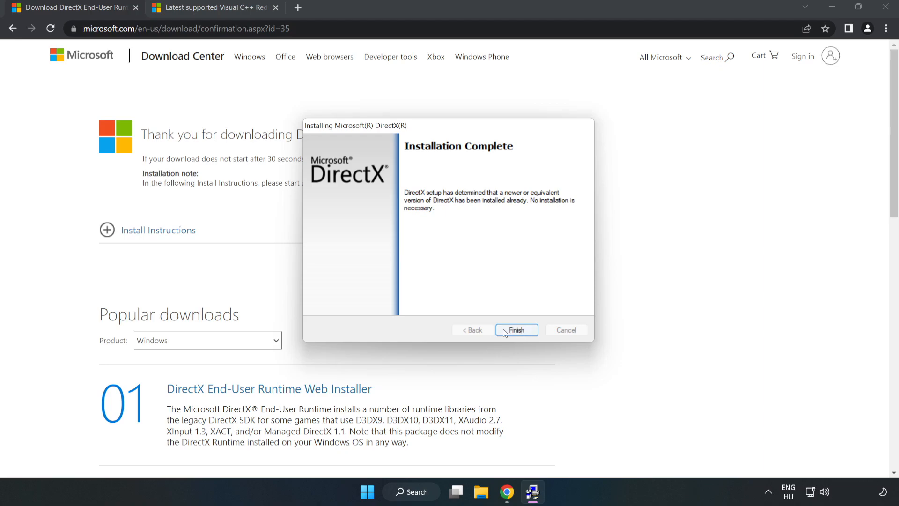
{"action": "left_click", "coordinate": [516, 330]}
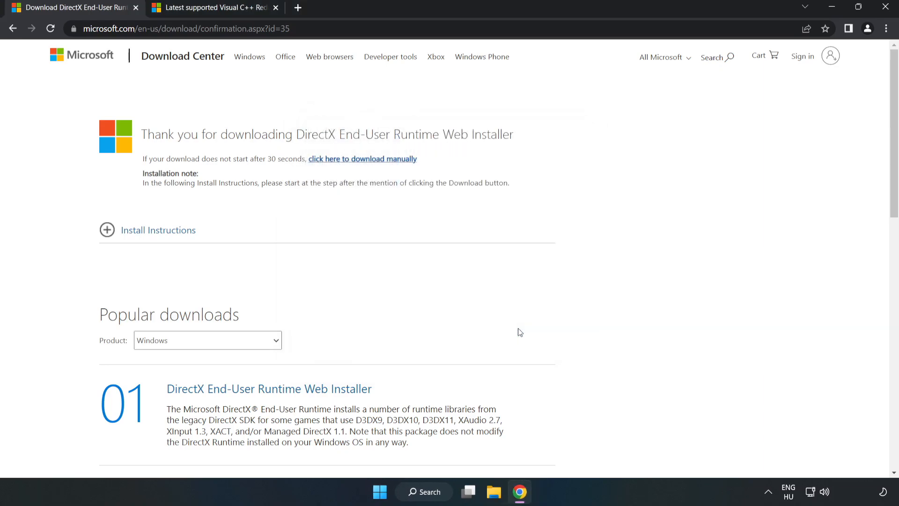
{"action": "mouse_move", "coordinate": [138, 9]}
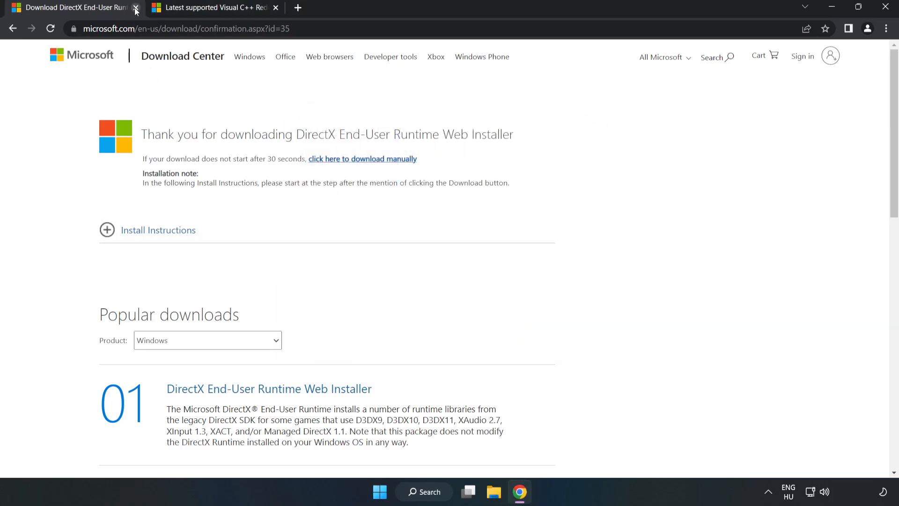
Close the DirectX tab and download the ARM64, x86 and x64 Visual C++ 2015-2022 redistributables.
{"action": "left_click", "coordinate": [137, 9]}
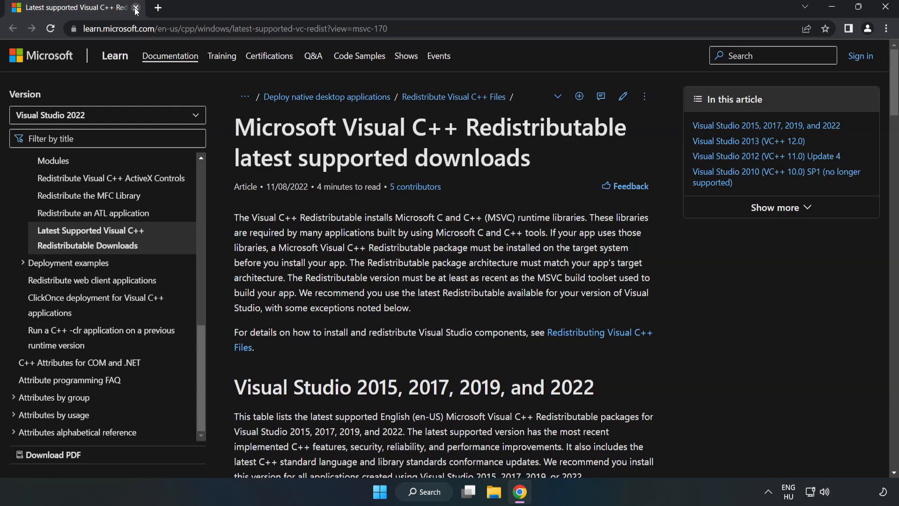
{"action": "left_click", "coordinate": [229, 28]}
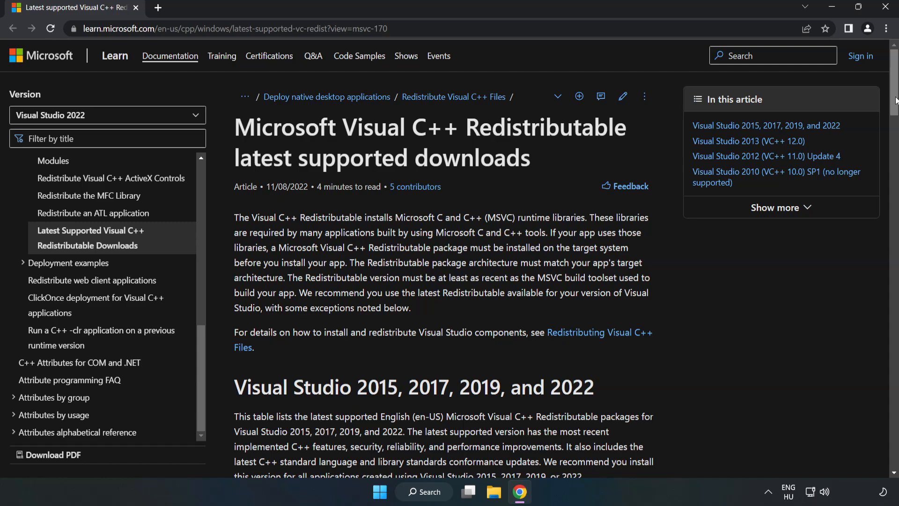
{"action": "scroll", "scroll_direction": "down", "scroll_amount": 3}
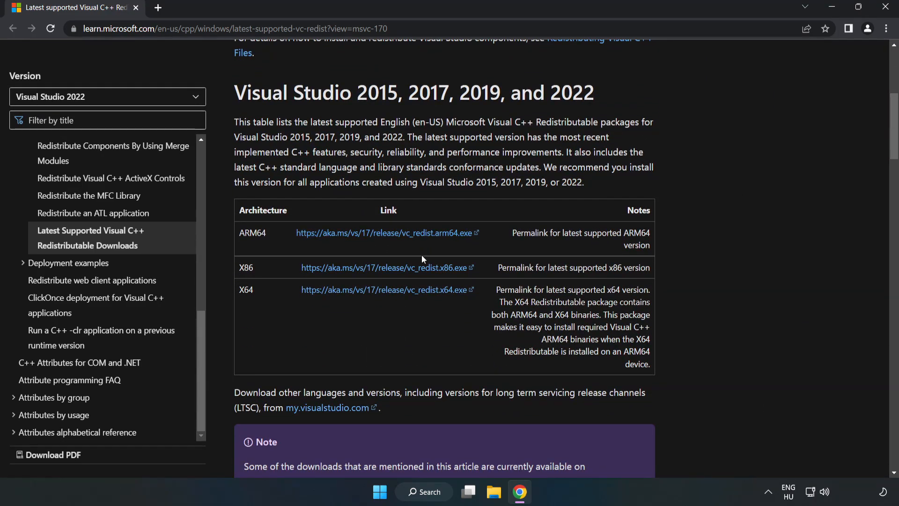
{"action": "left_click", "coordinate": [386, 268]}
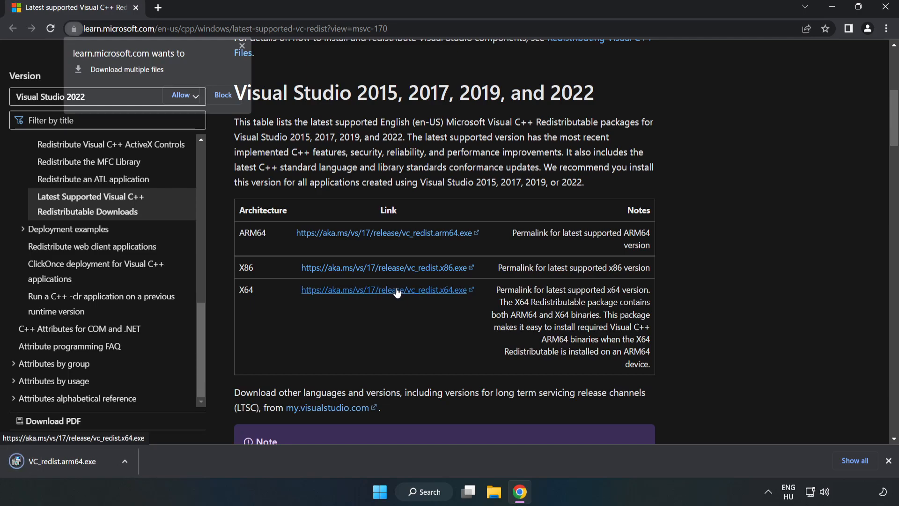
{"action": "left_click", "coordinate": [181, 95]}
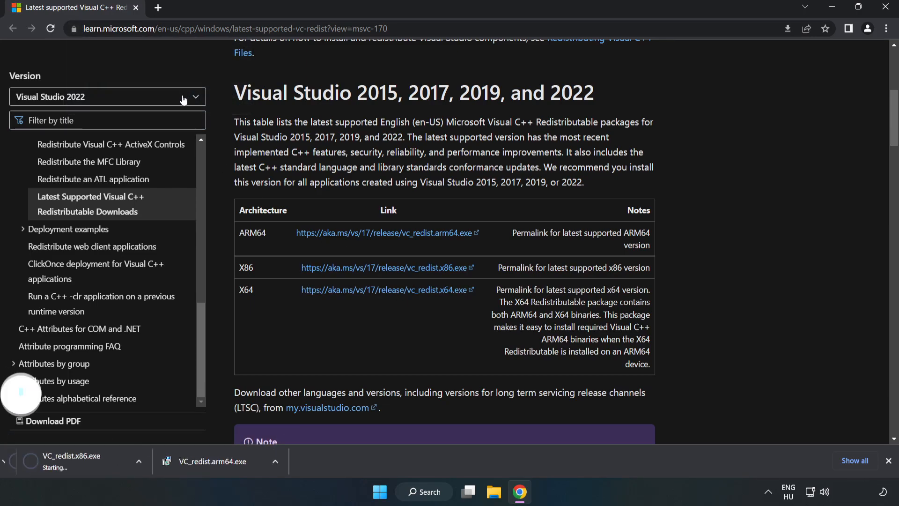
{"action": "left_click", "coordinate": [384, 289]}
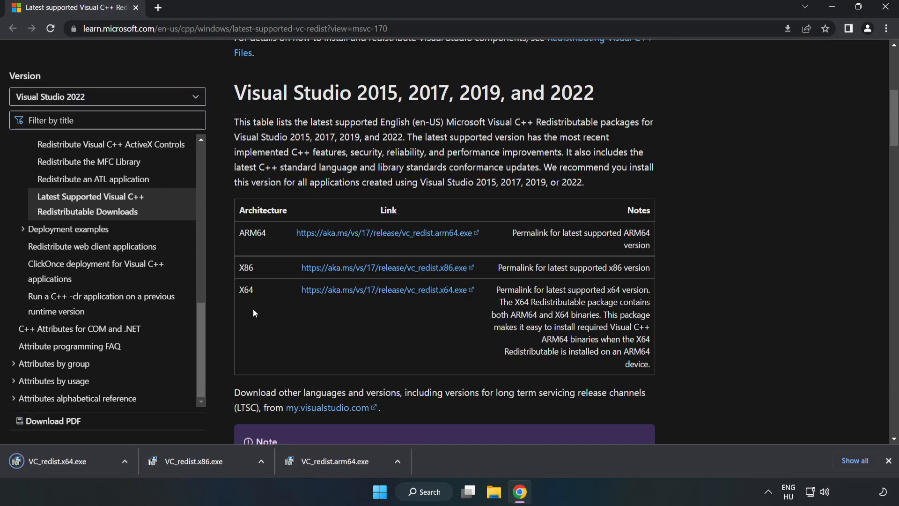
{"action": "left_click", "coordinate": [346, 461]}
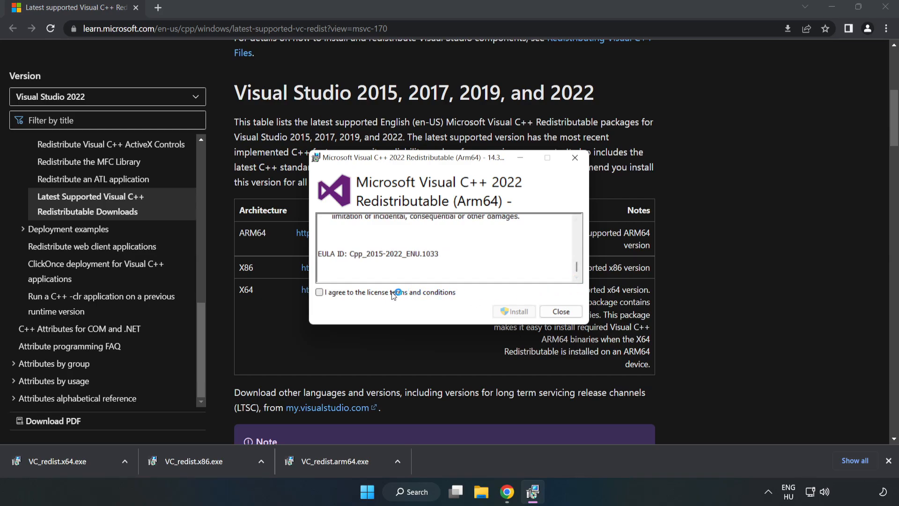
Run the ARM64 installer, which fails as unsupported, then close the successful x86 setup.
{"action": "left_click", "coordinate": [320, 292]}
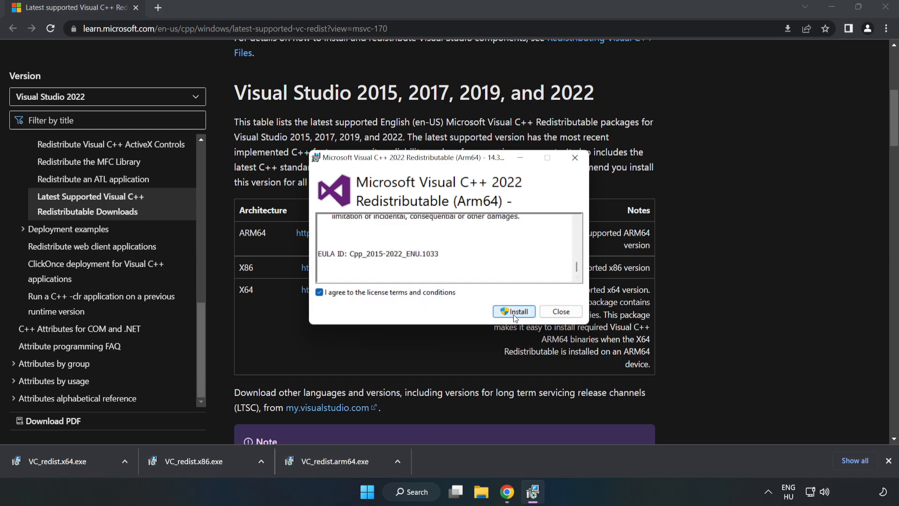
{"action": "left_click", "coordinate": [514, 312]}
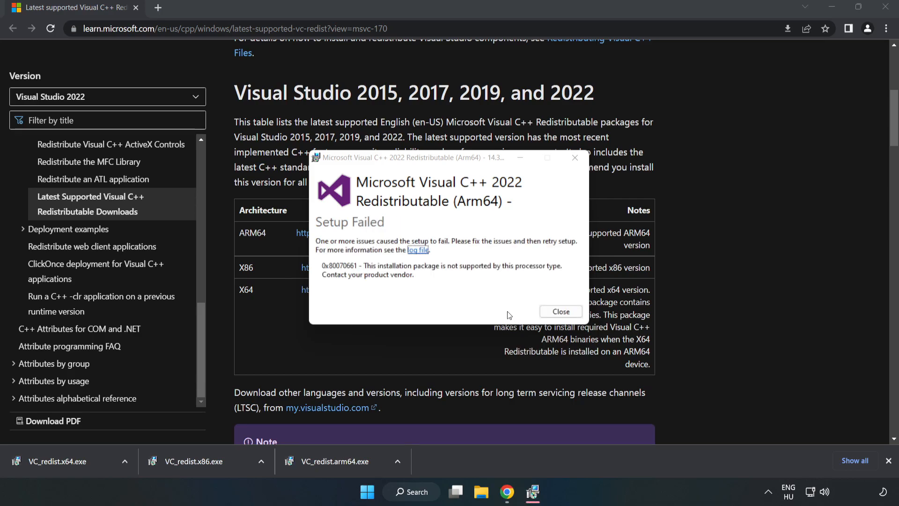
{"action": "mouse_move", "coordinate": [561, 319]}
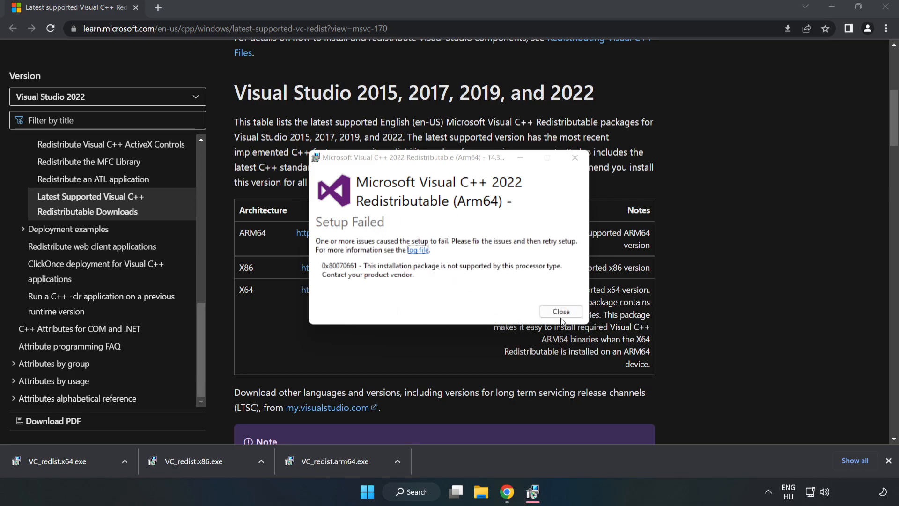
{"action": "left_click", "coordinate": [560, 311]}
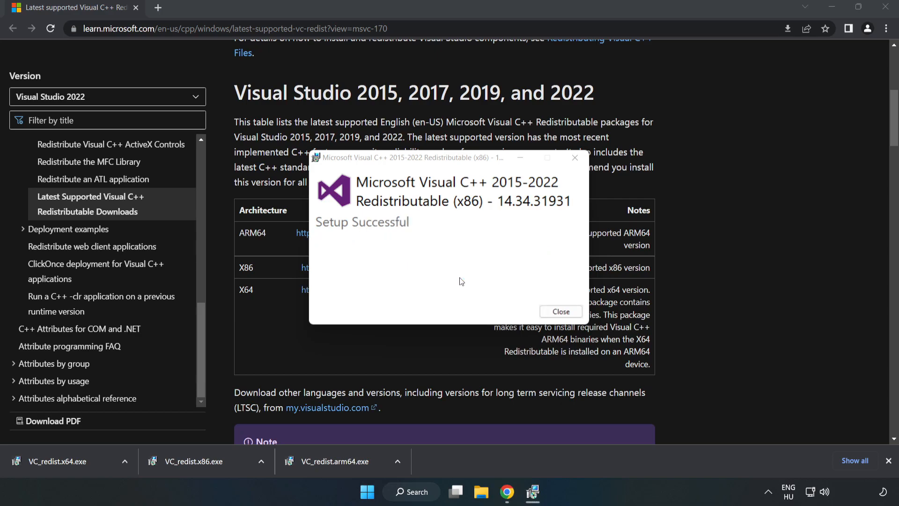
{"action": "left_click", "coordinate": [561, 312]}
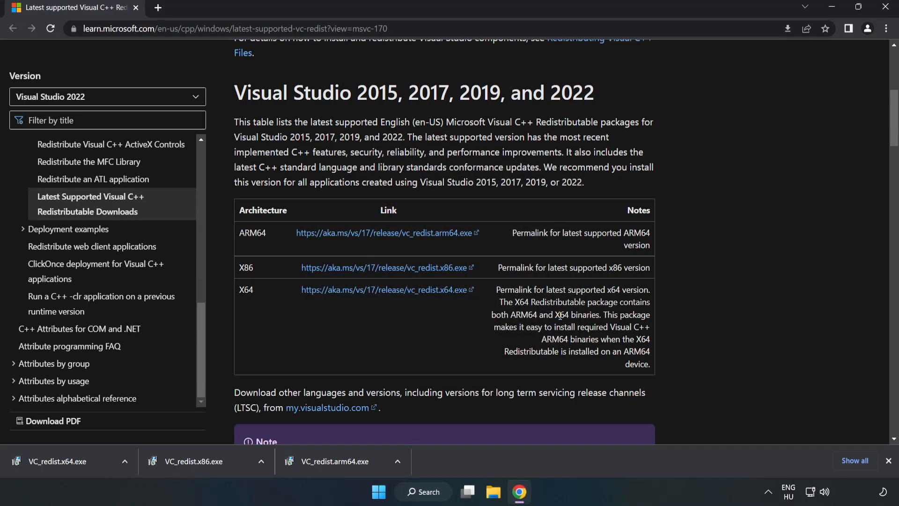
Install the x64 redistributable without restarting and close Chrome.
{"action": "left_click", "coordinate": [60, 461]}
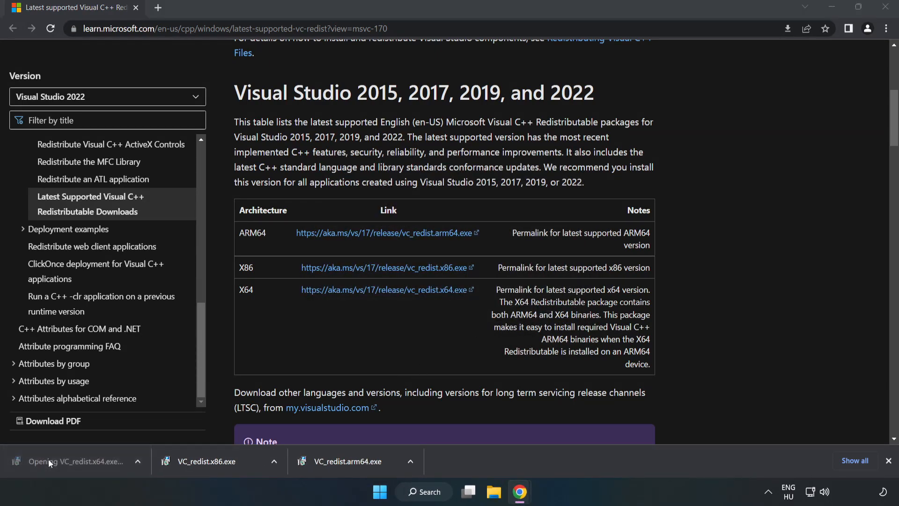
{"action": "left_click", "coordinate": [75, 461]}
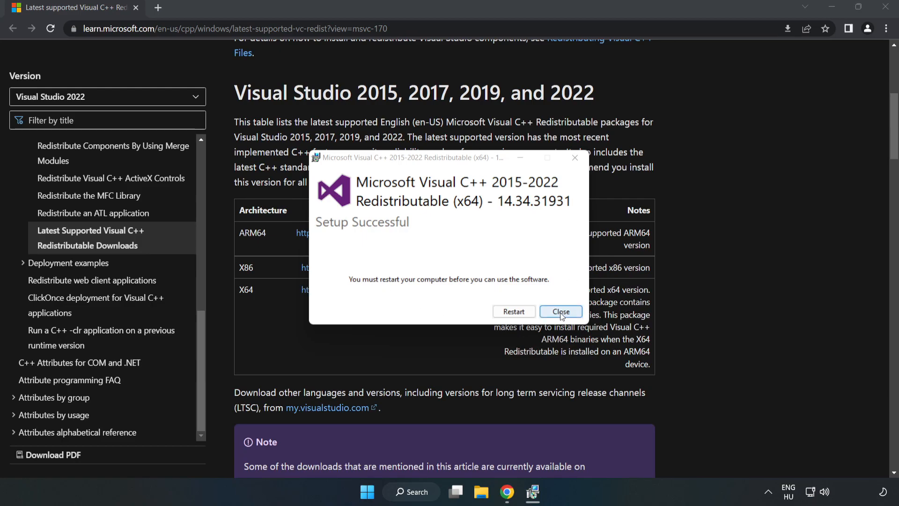
{"action": "left_click", "coordinate": [561, 311]}
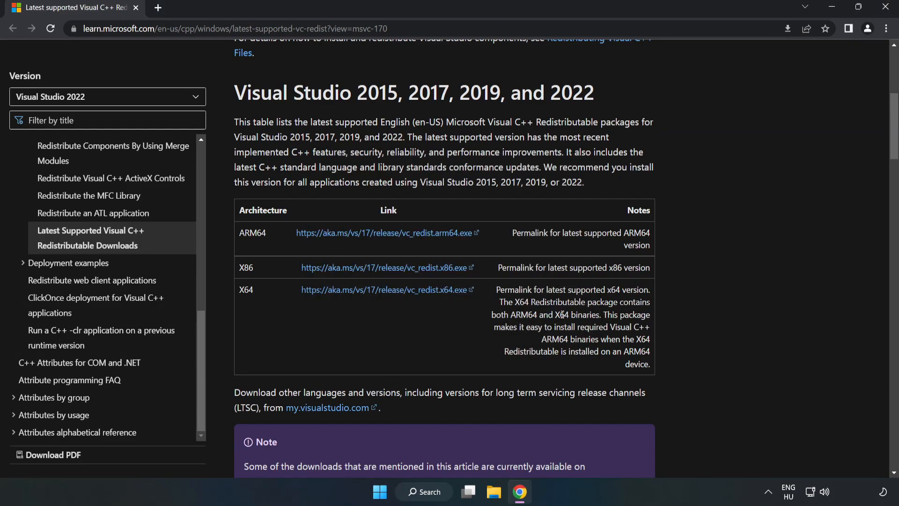
{"action": "mouse_move", "coordinate": [886, 7]}
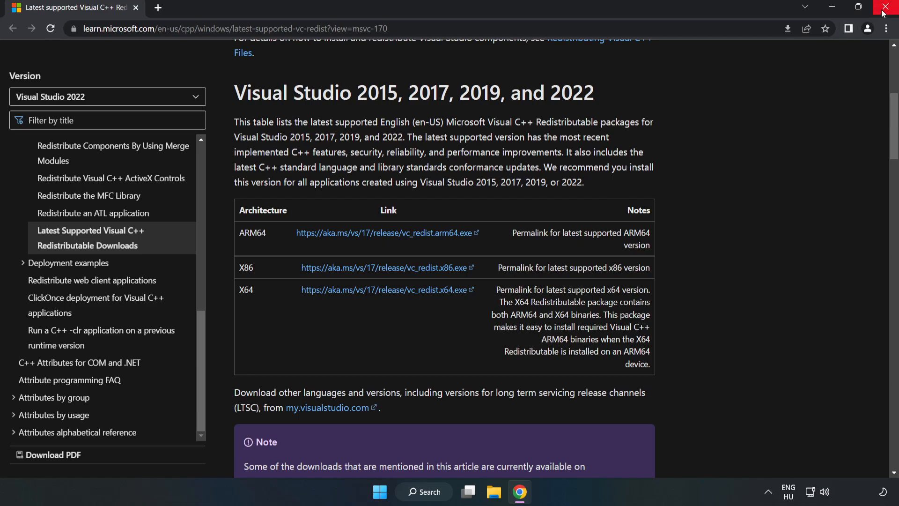
{"action": "left_click", "coordinate": [885, 6]}
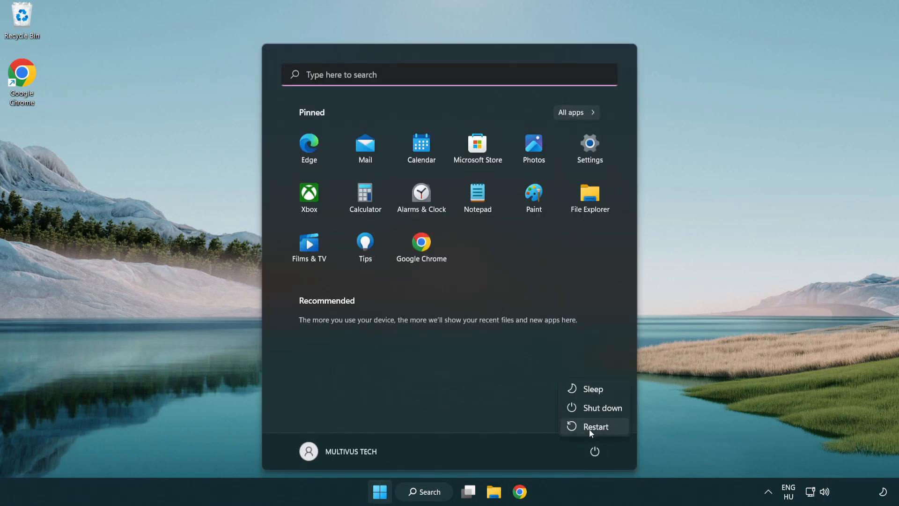
{"action": "mouse_move", "coordinate": [600, 430]}
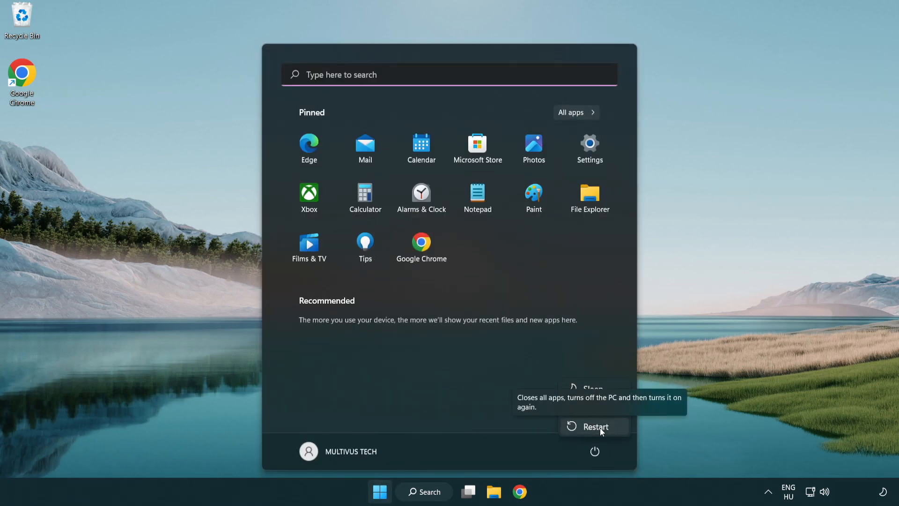